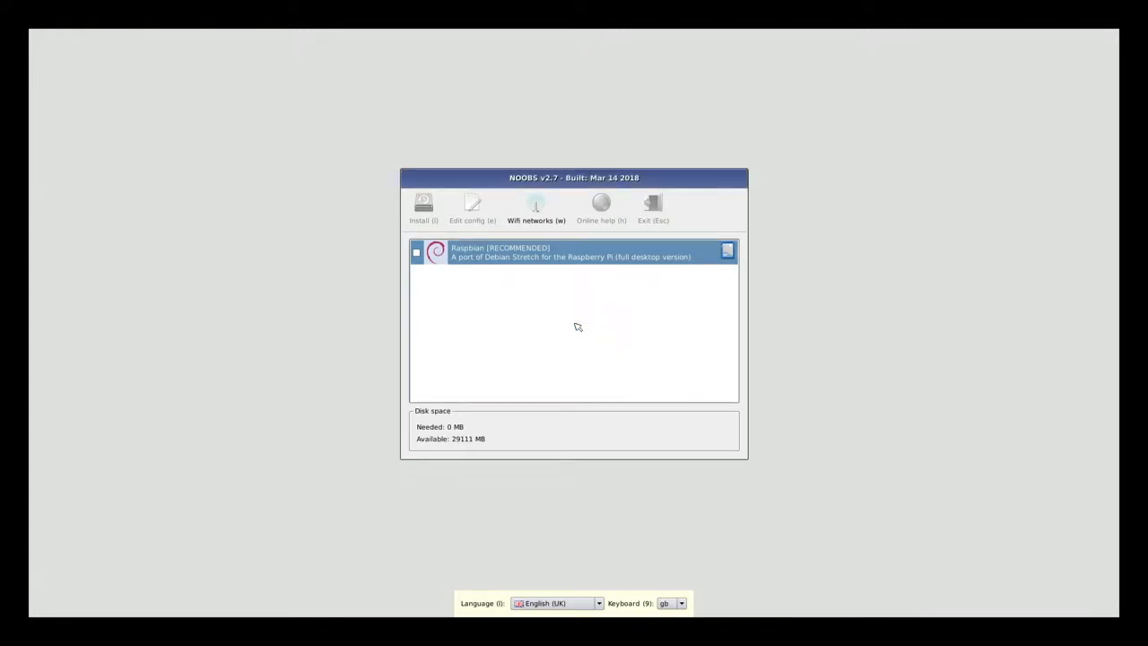
mouse_move(620, 258)
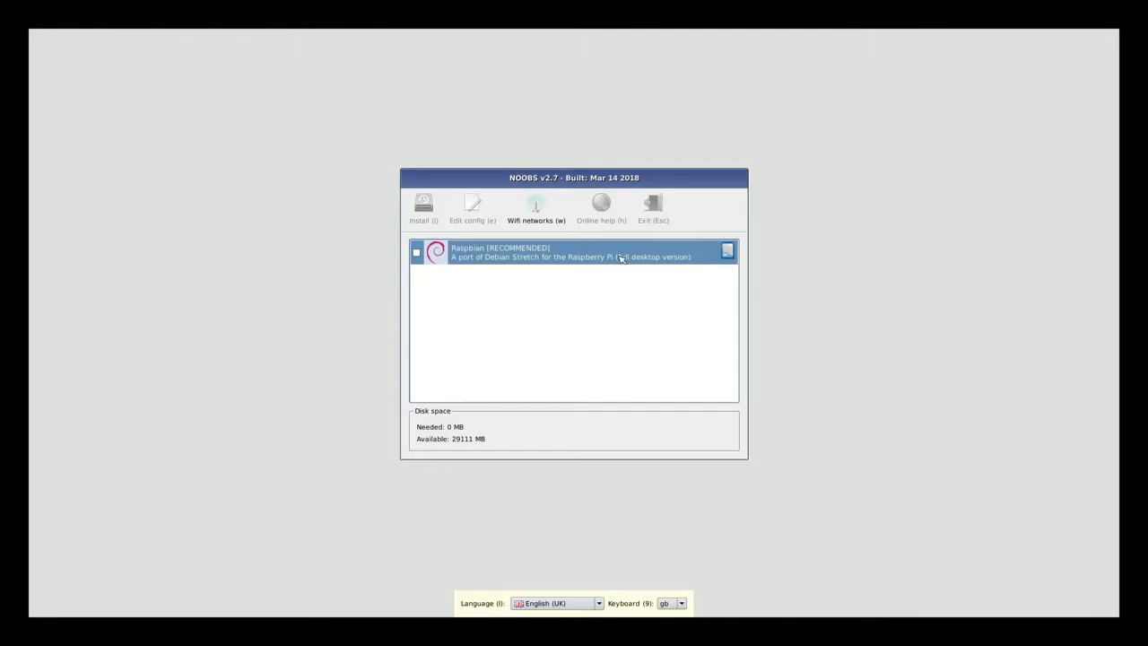
mouse_move(740, 32)
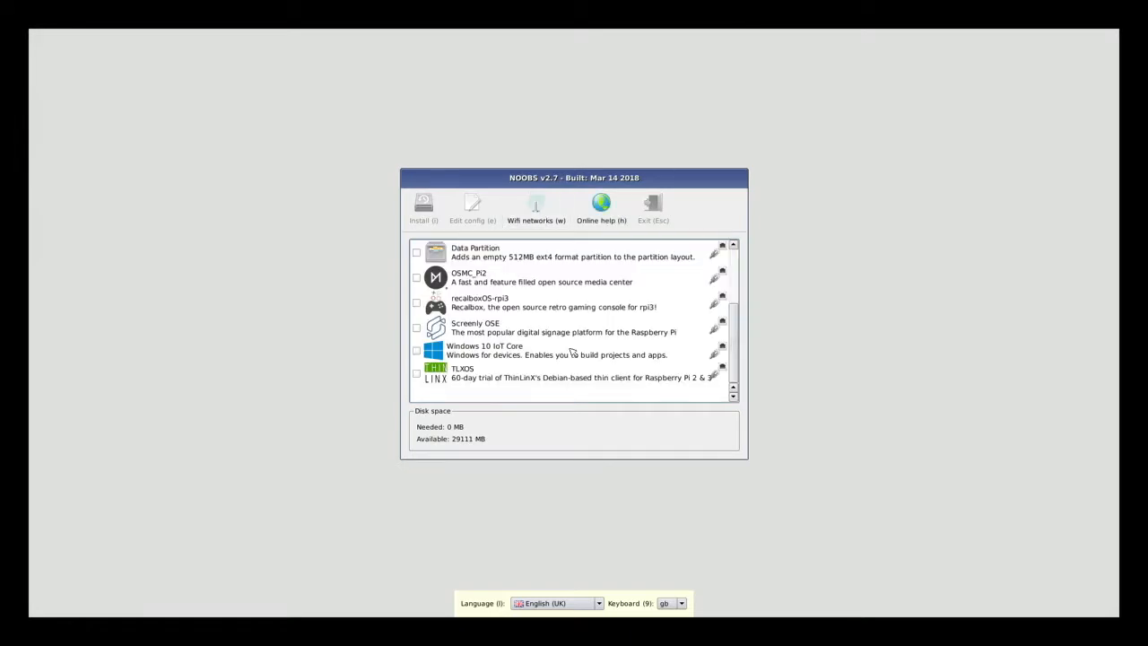
- Set the NOOBS language to English (US) and tick Raspbian [RECOMMENDED] (4537 MB) for installation
scroll(up, 3)
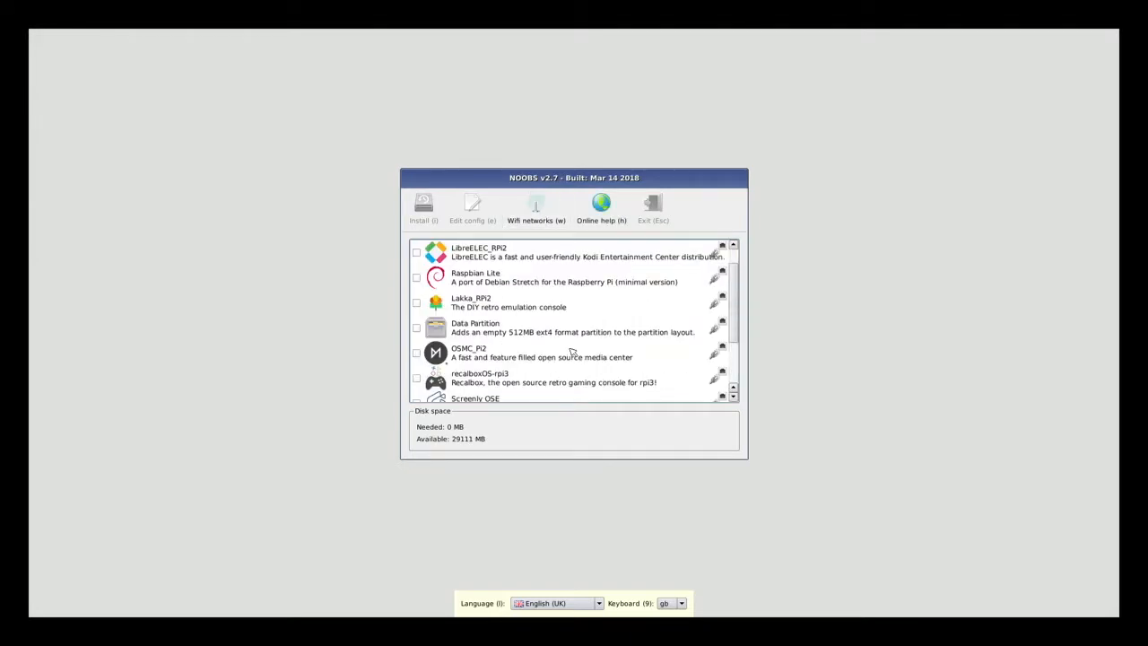
scroll(up, 3)
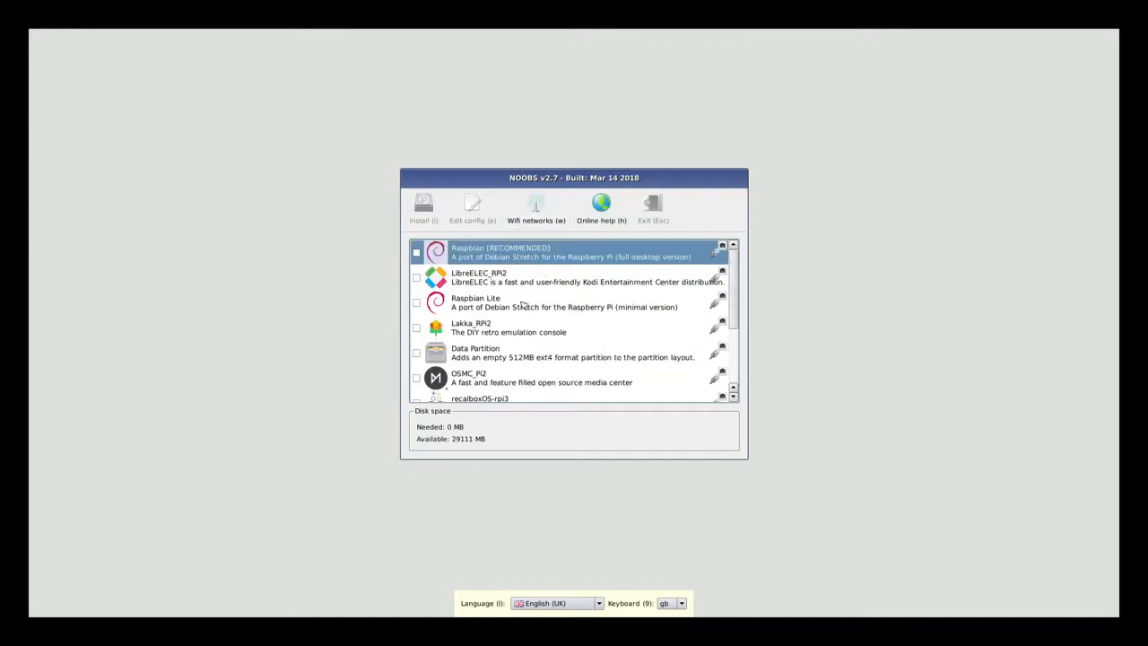
mouse_move(617, 581)
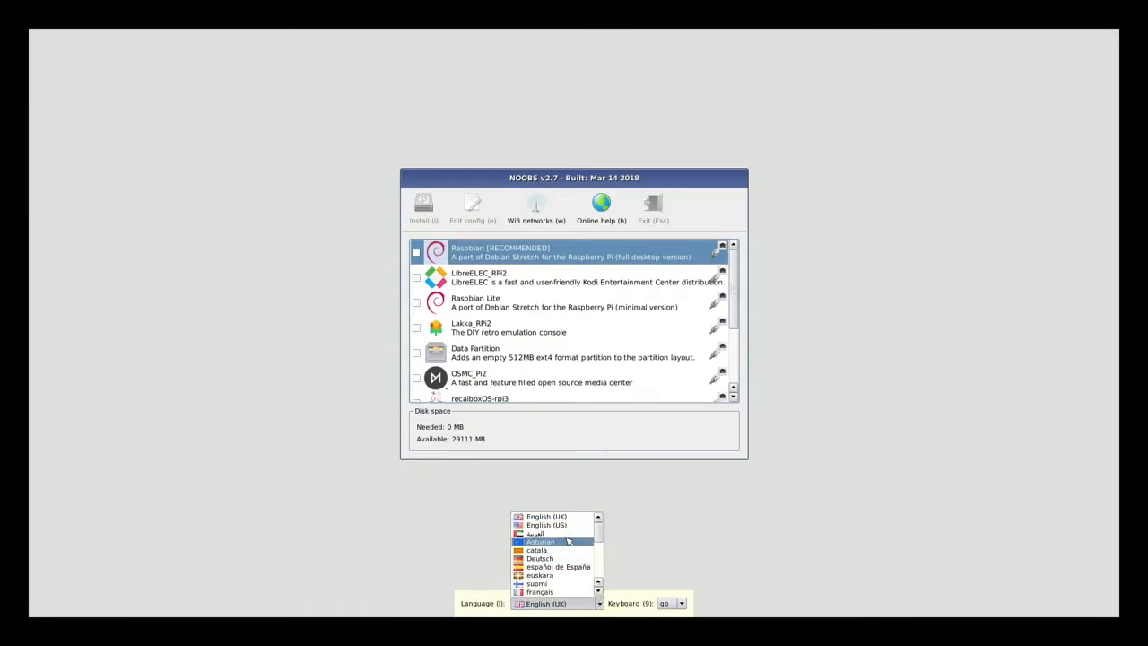
click(546, 524)
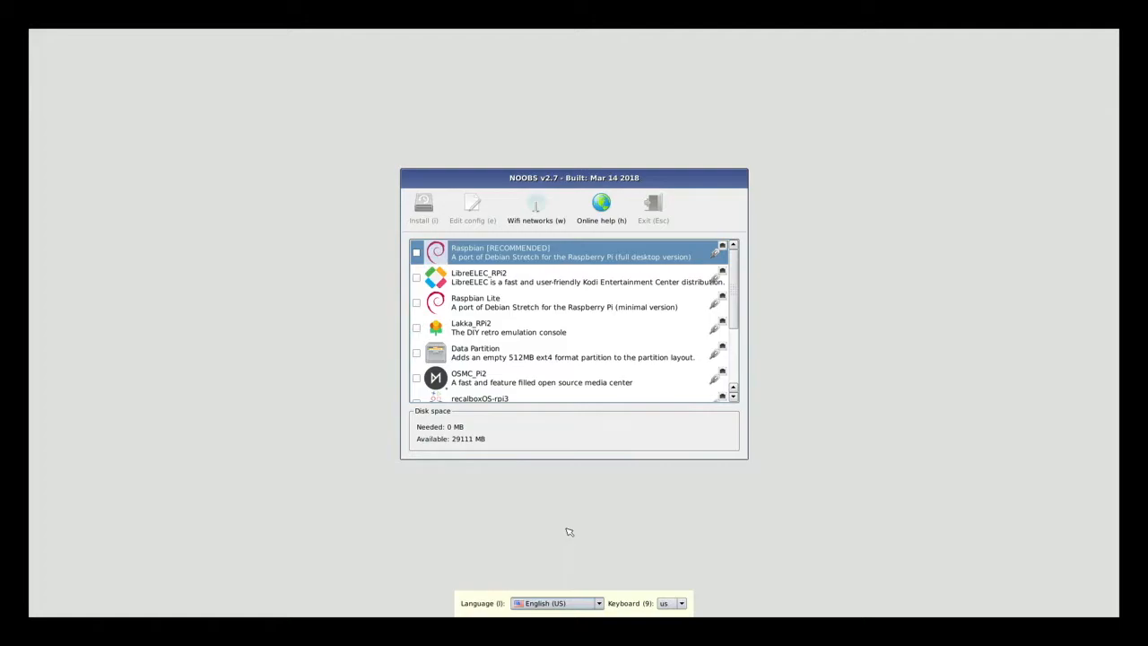
mouse_move(509, 251)
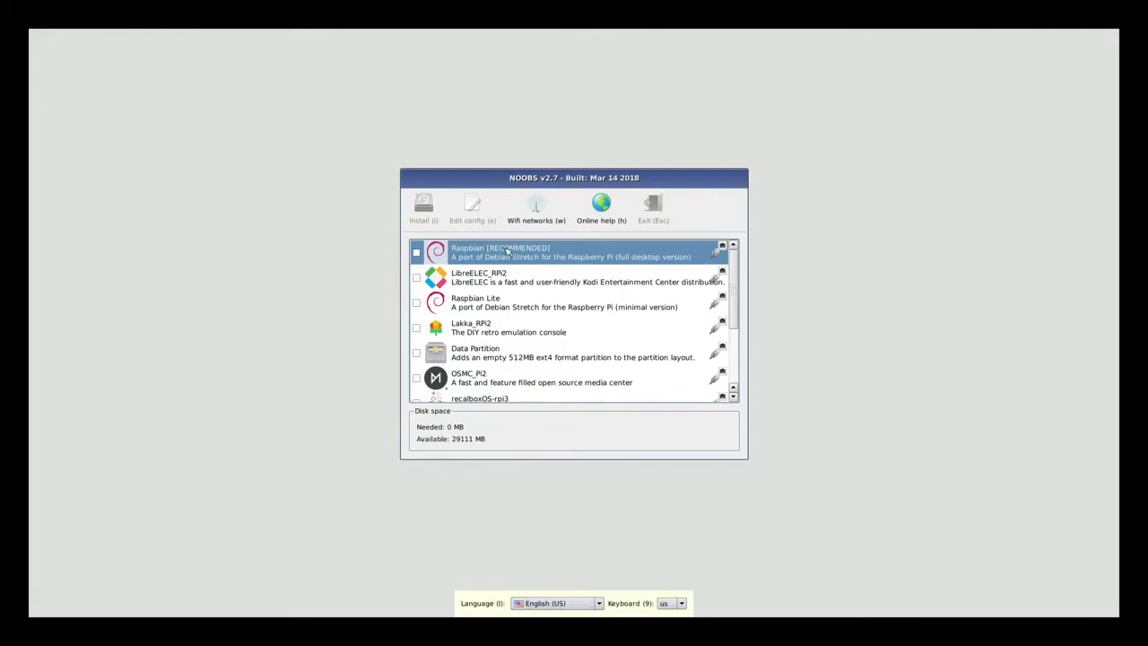
click(416, 251)
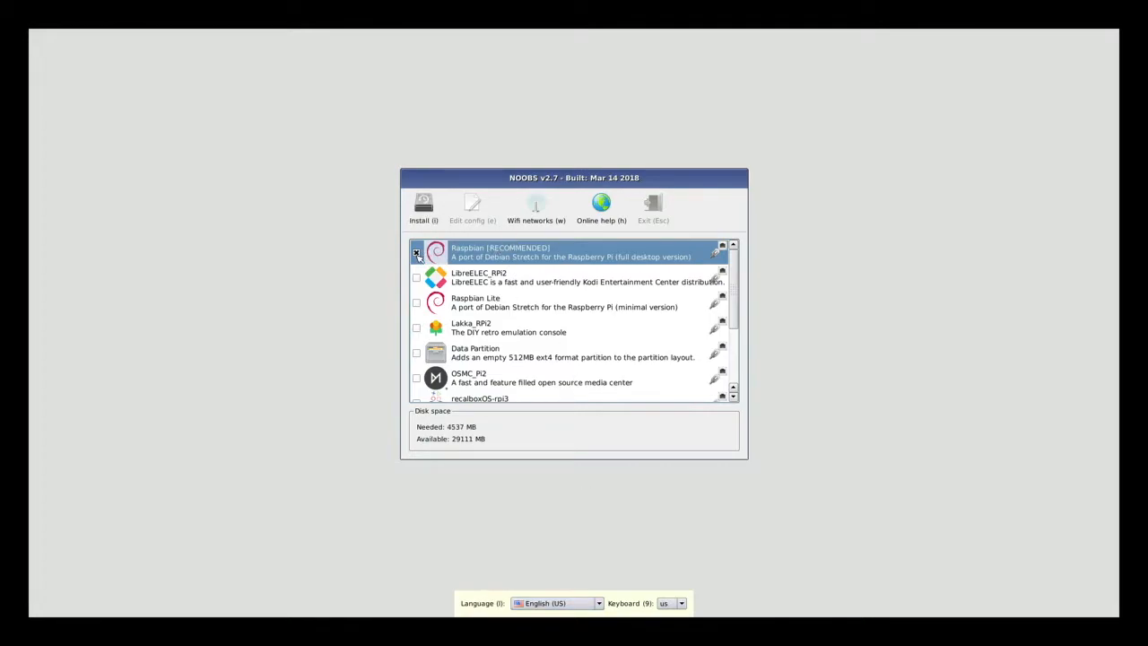
click(423, 210)
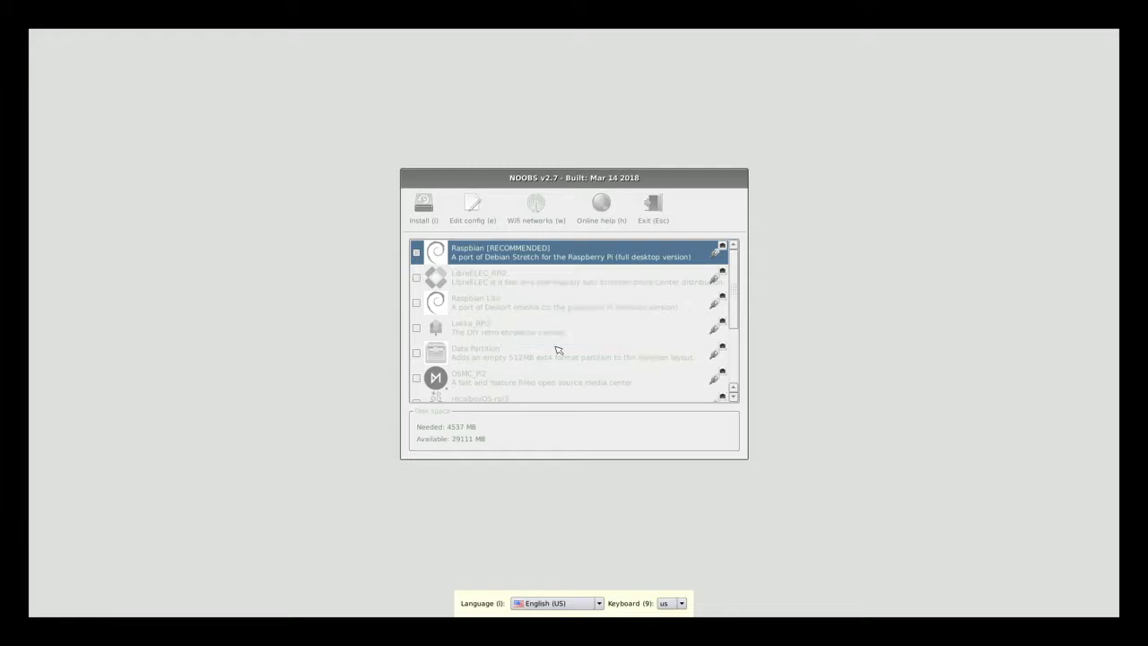
- Start Install and let Raspbian install until the 'OS(es) Installed Successfully' message appears
click(423, 206)
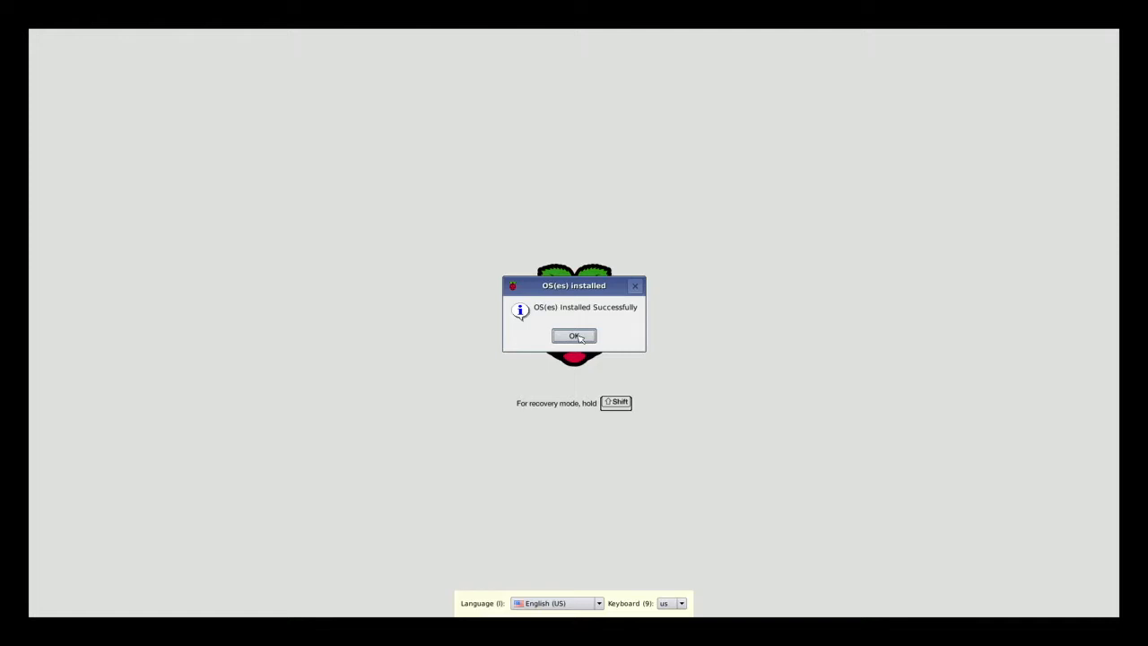
click(574, 335)
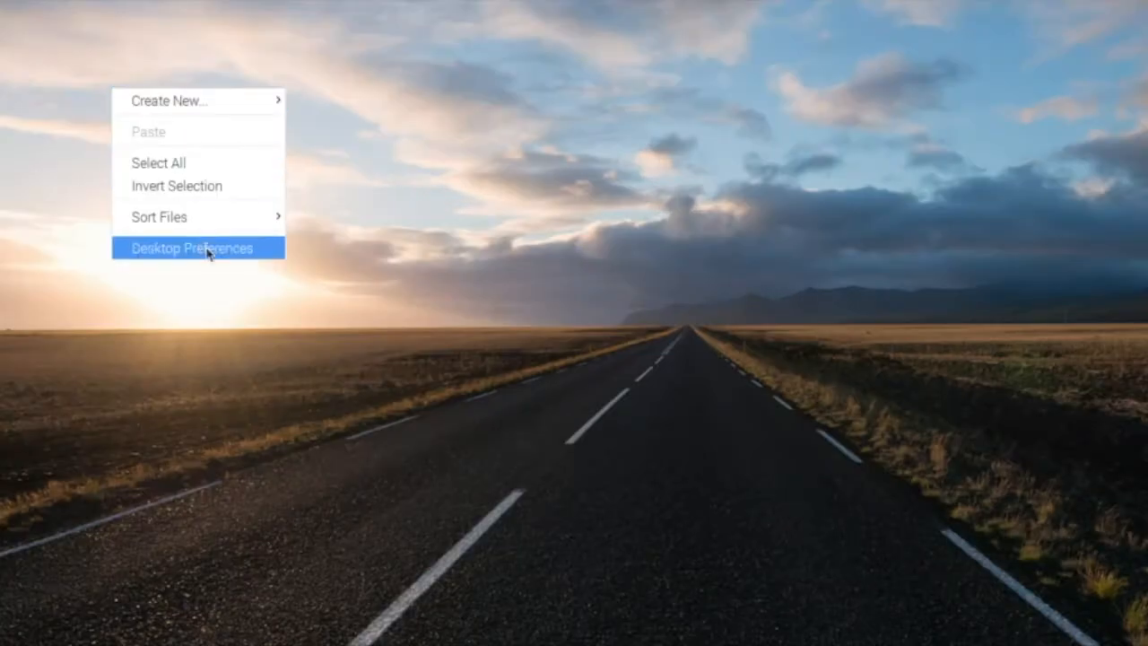
click(190, 247)
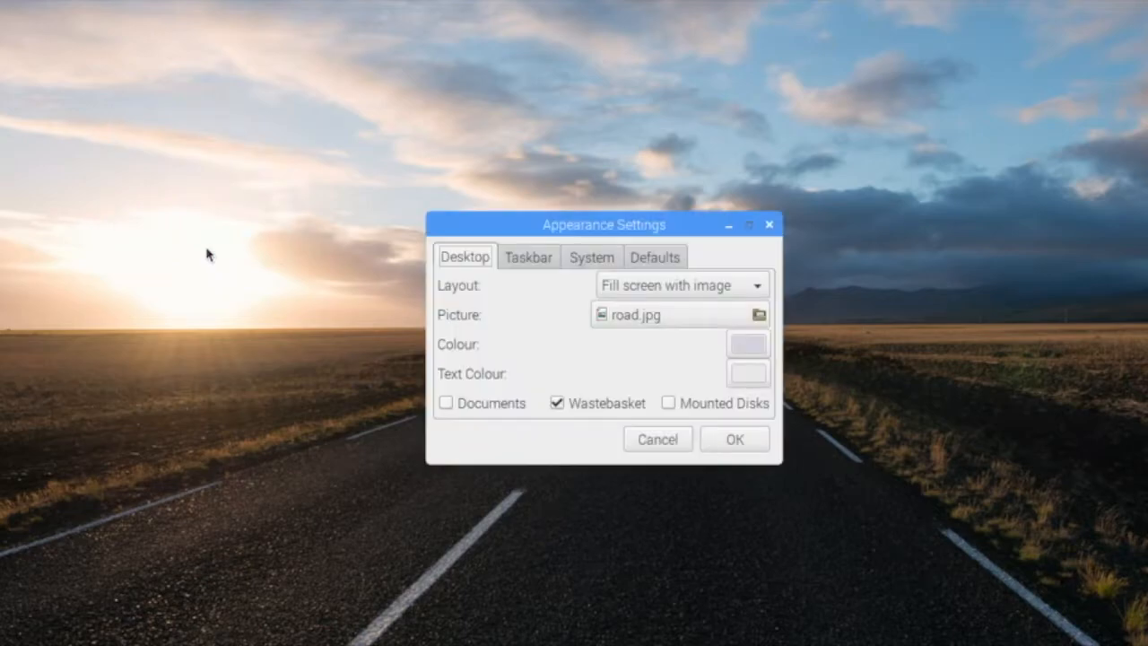
mouse_move(650, 265)
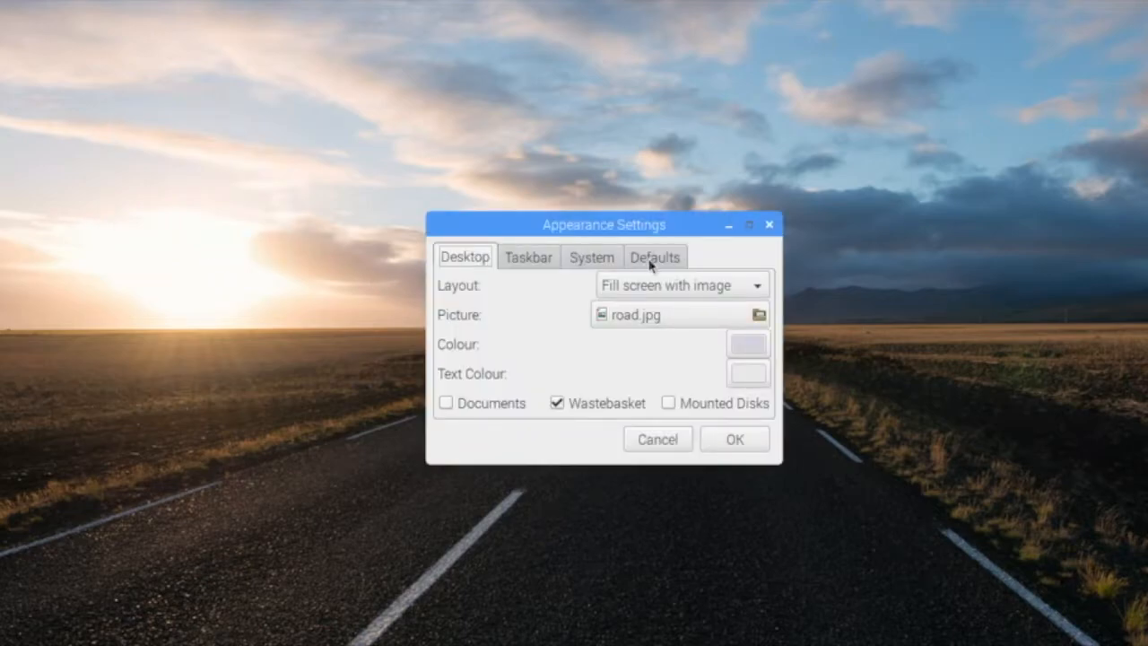
click(654, 256)
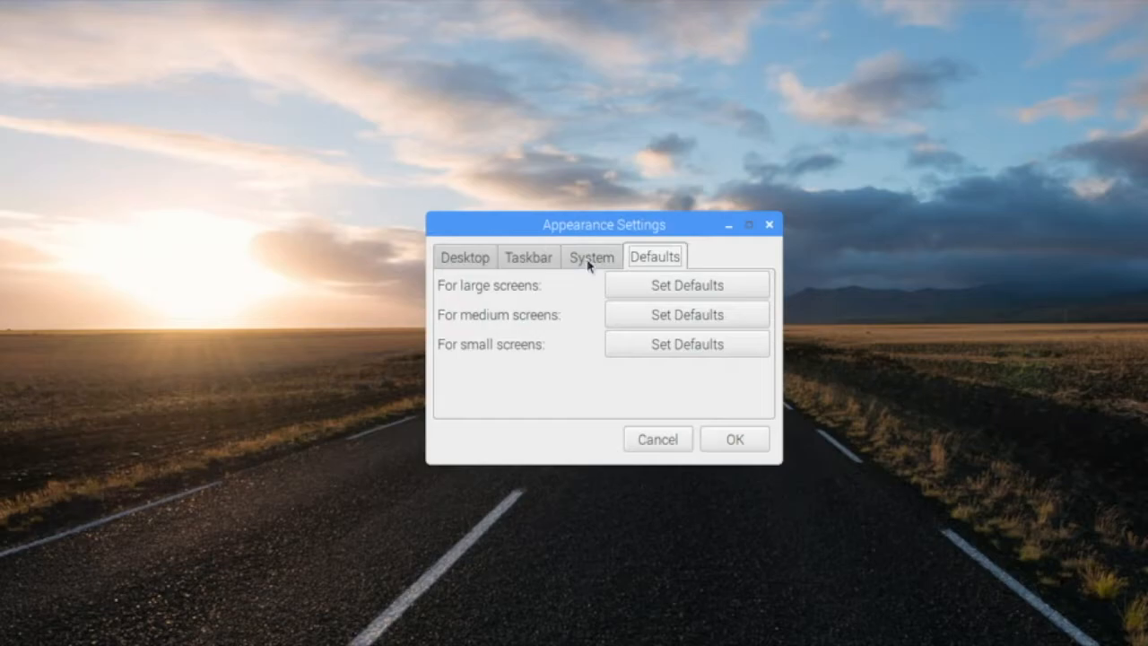
click(592, 257)
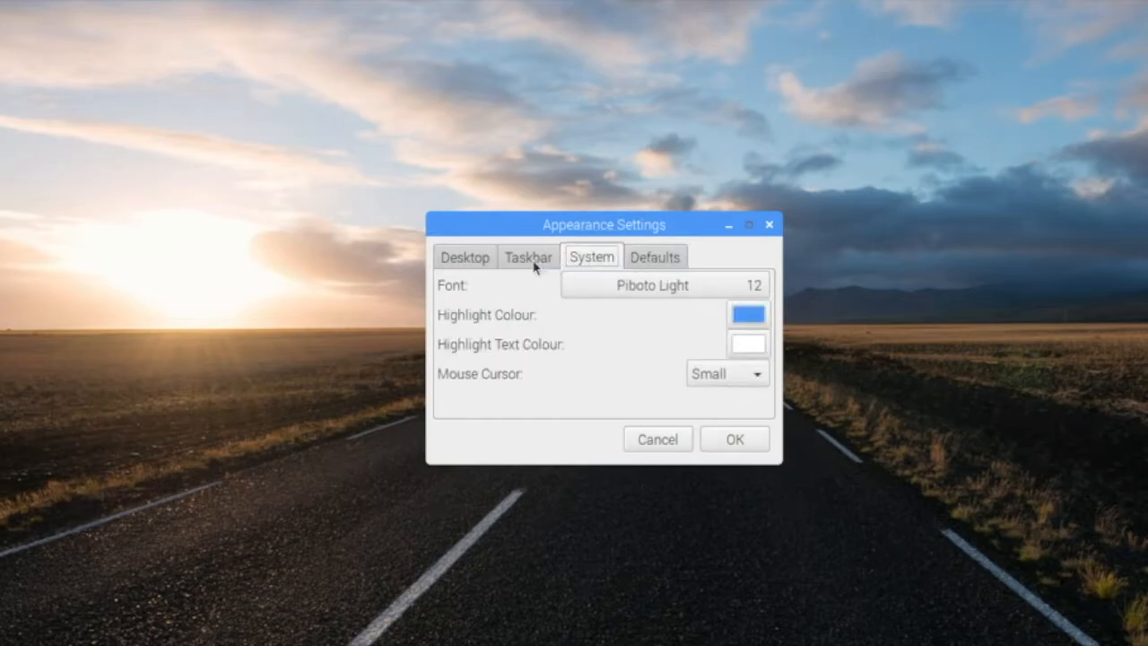
click(527, 256)
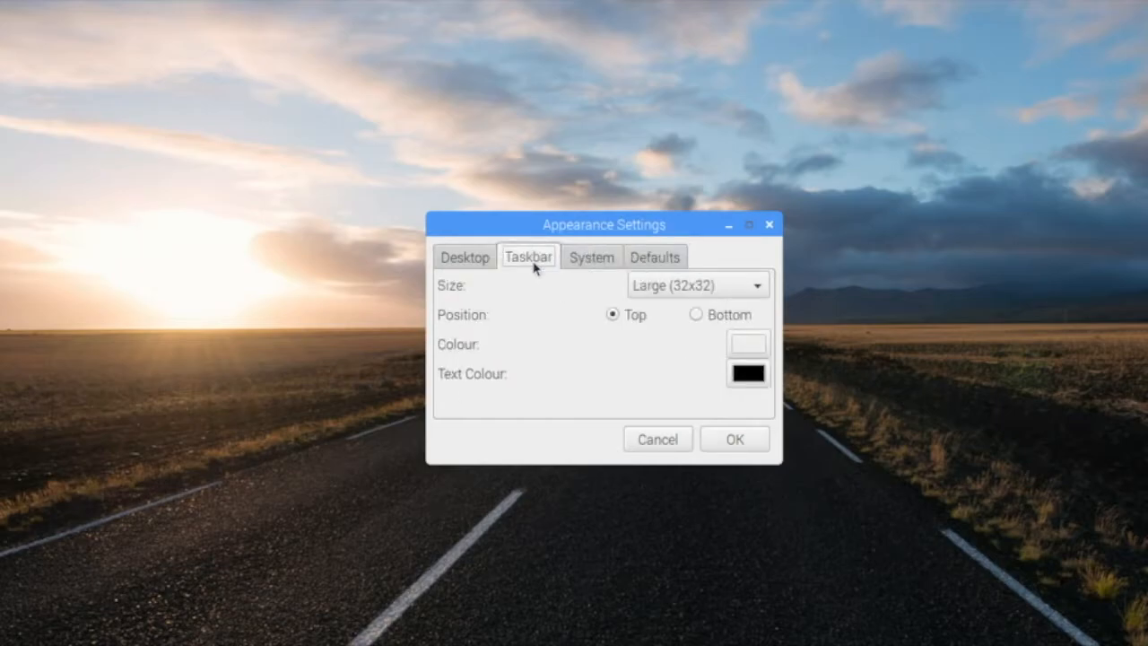
click(464, 256)
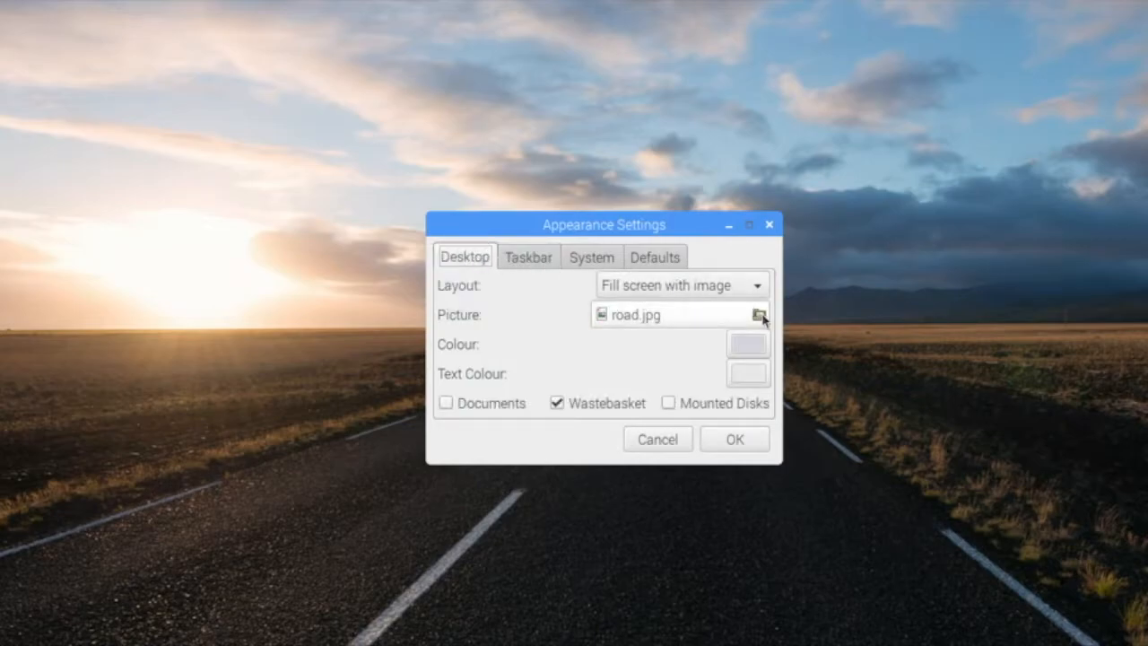
click(758, 314)
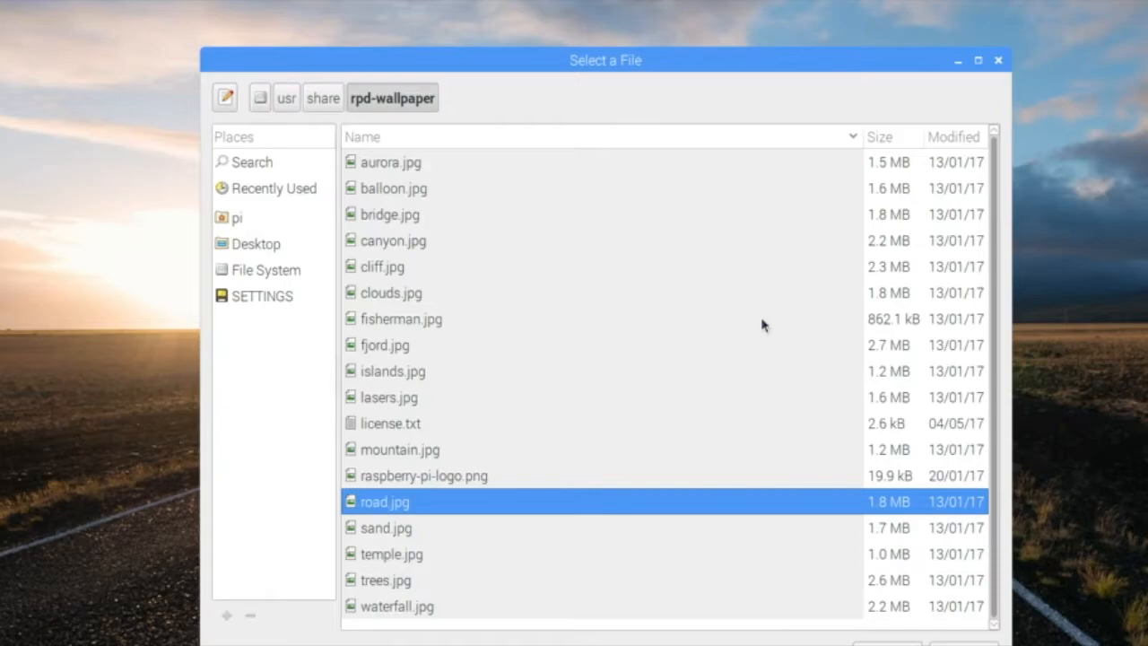
mouse_move(706, 301)
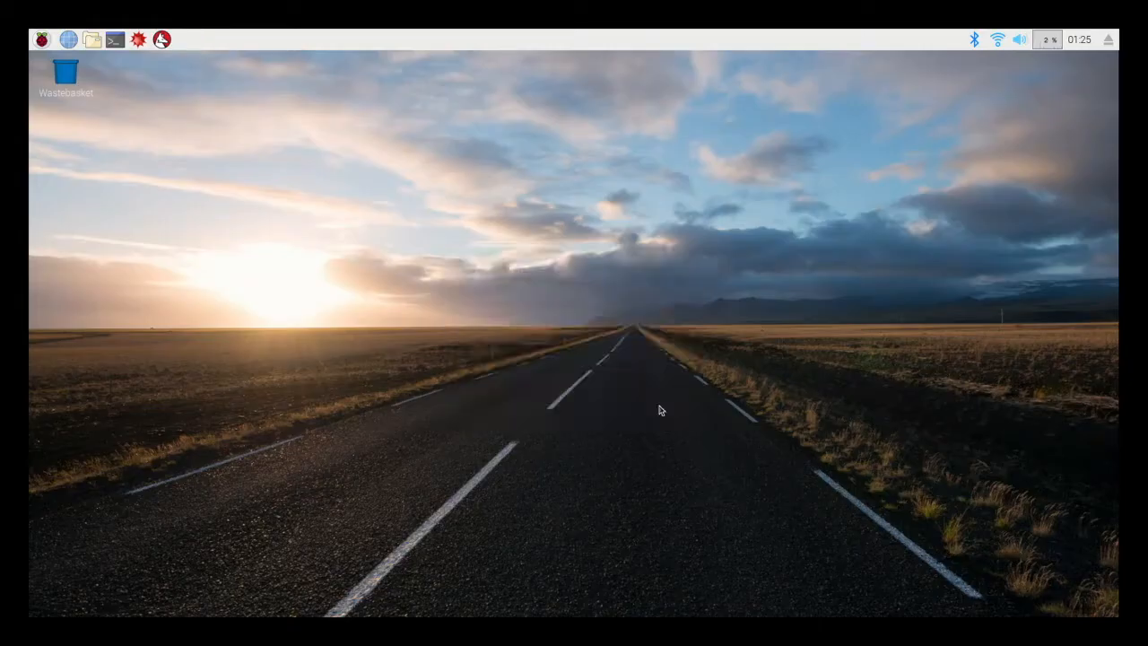
mouse_move(54, 56)
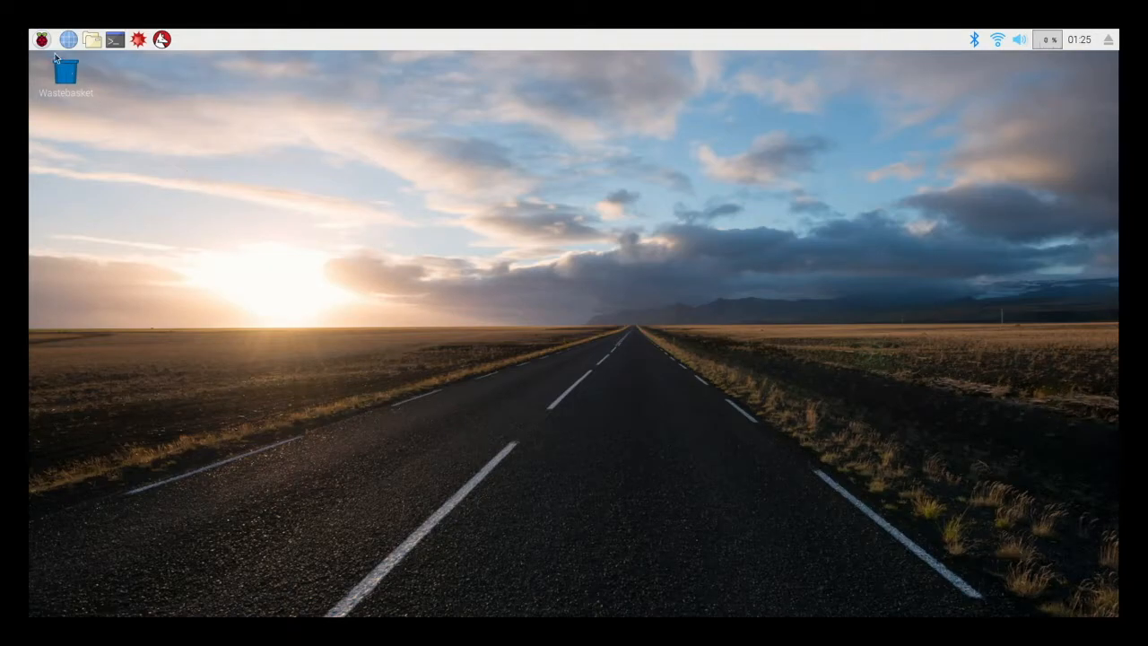
- Launch Raspberry Pi Configuration from the menu and keep resolution at Default - preferred monitor settings
click(41, 39)
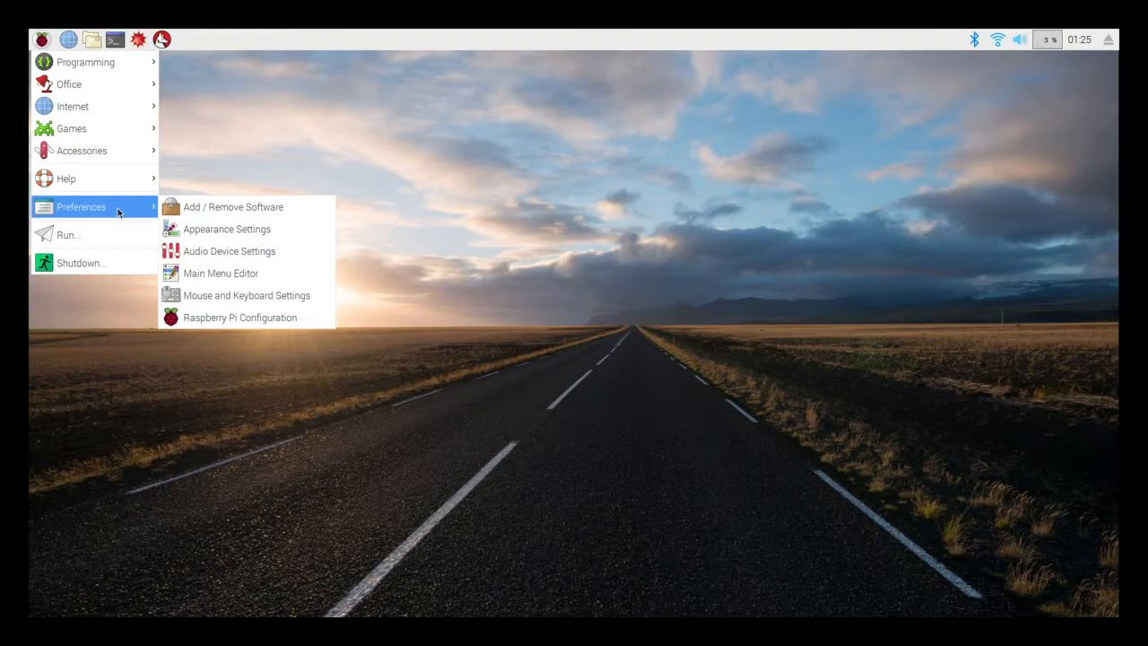
mouse_move(241, 317)
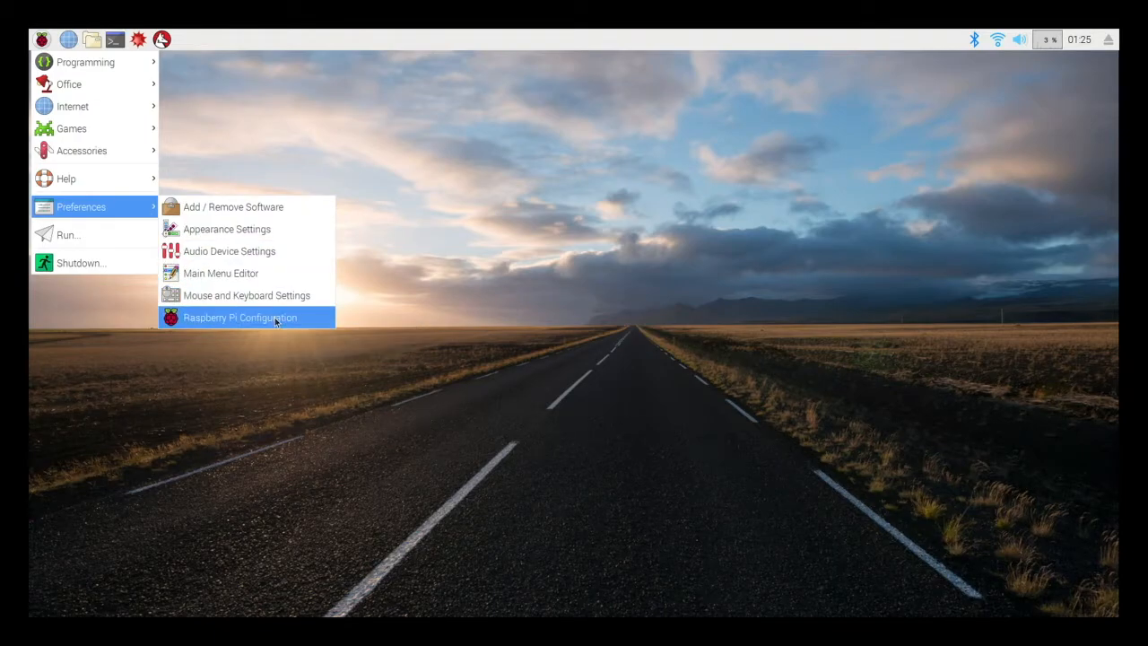
click(240, 315)
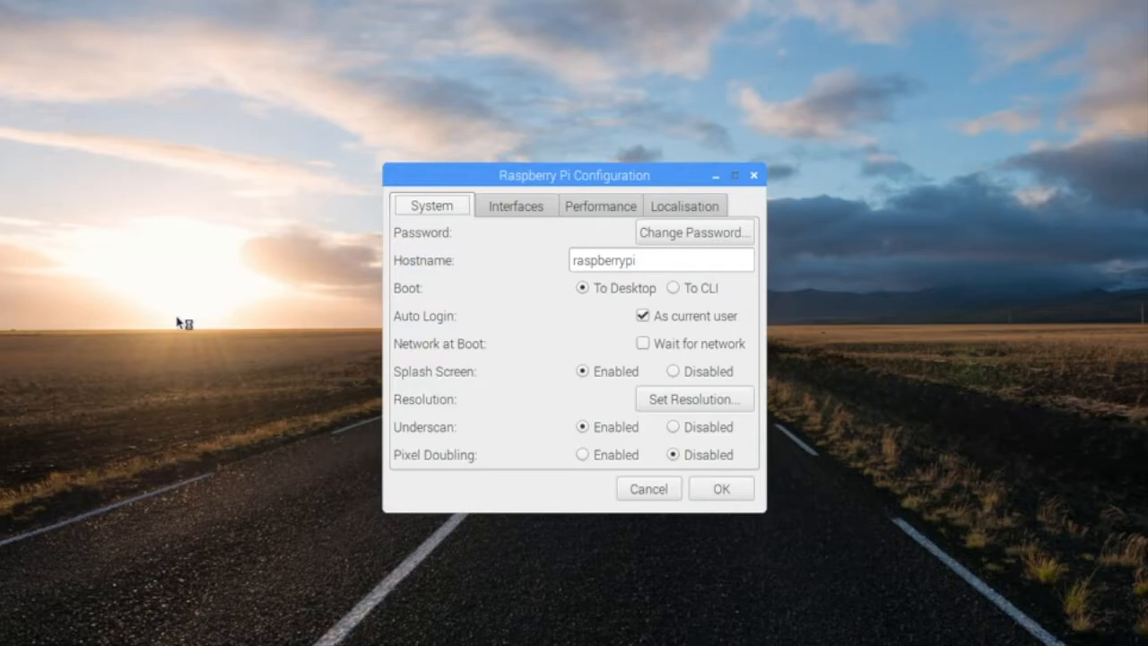
mouse_move(373, 340)
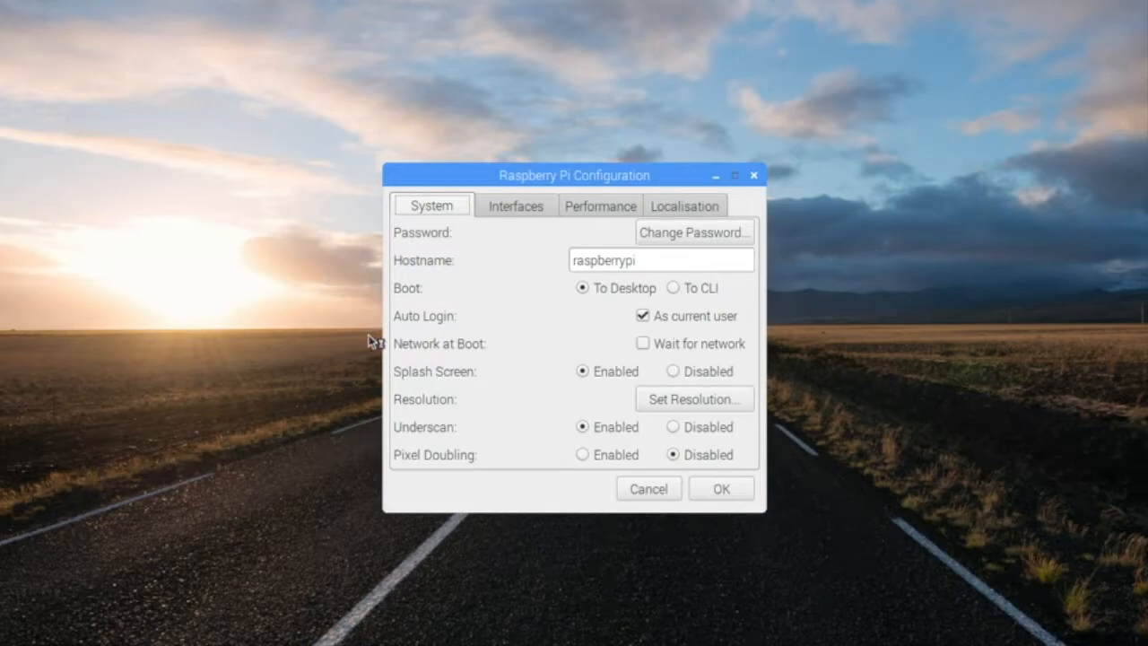
mouse_move(380, 512)
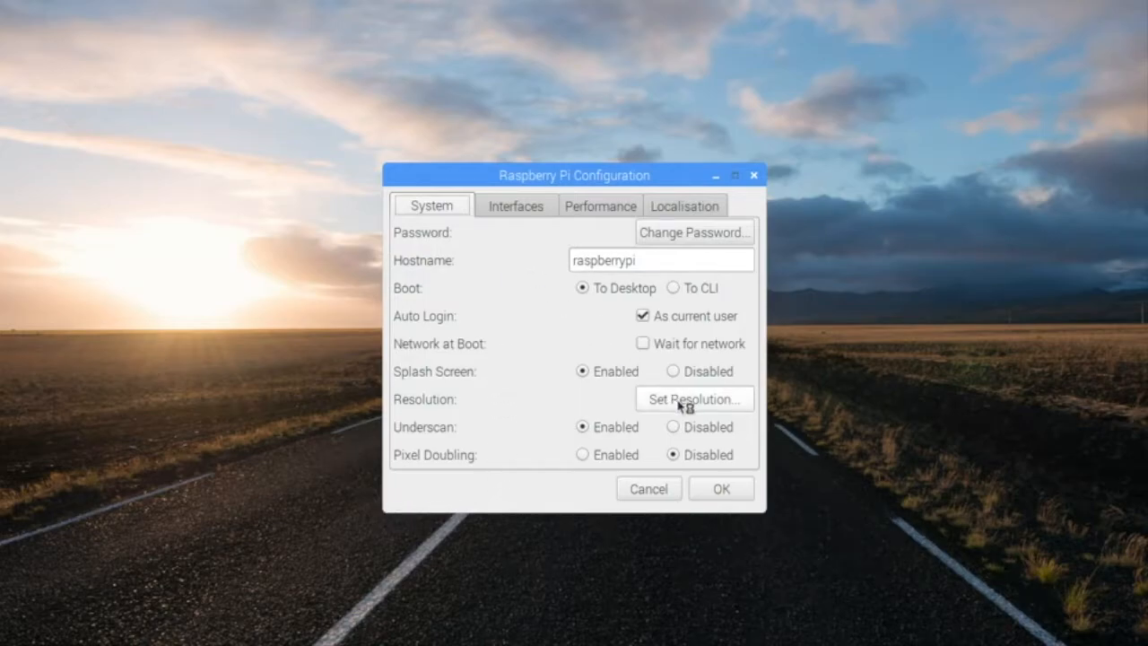
click(690, 398)
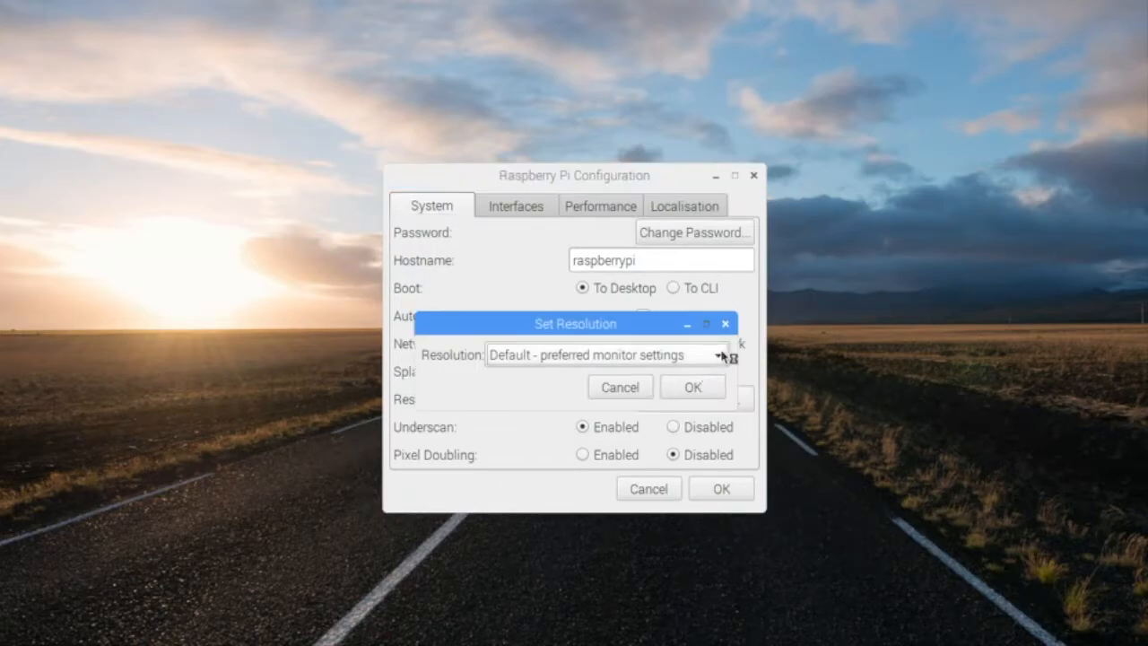
click(717, 355)
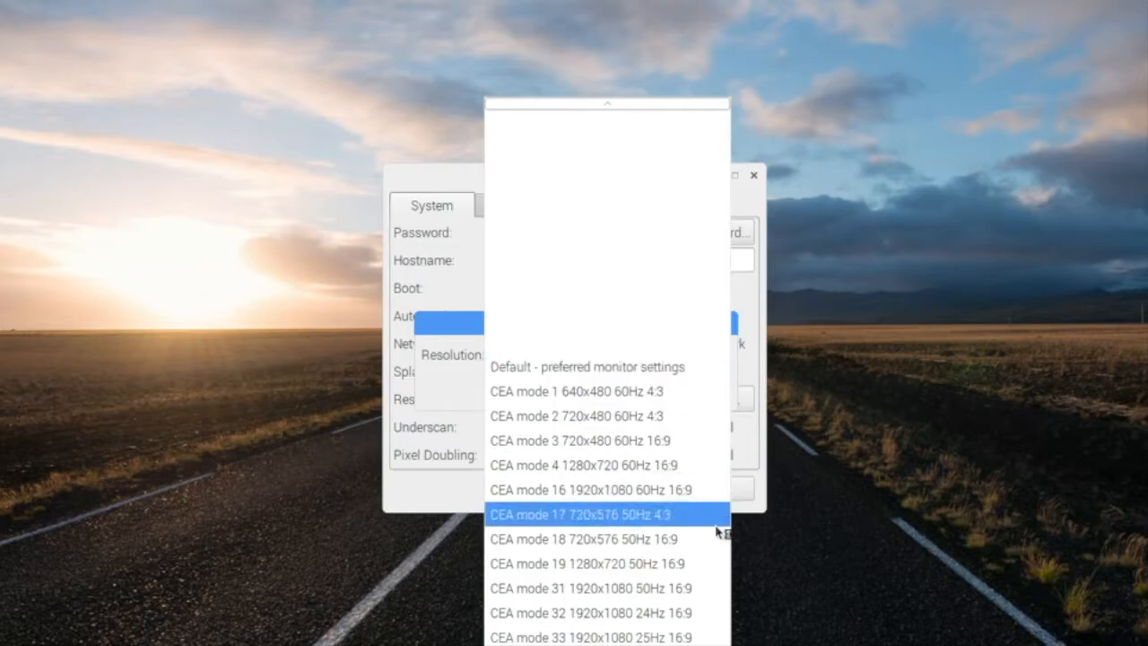
scroll(down, 3)
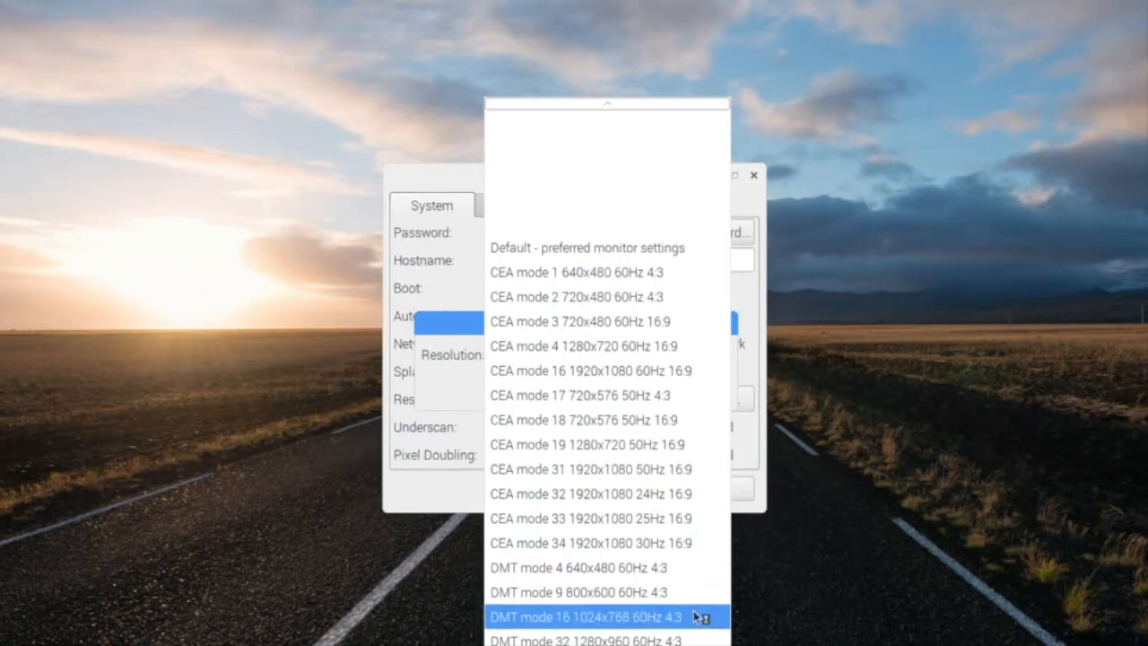
scroll(down, 3)
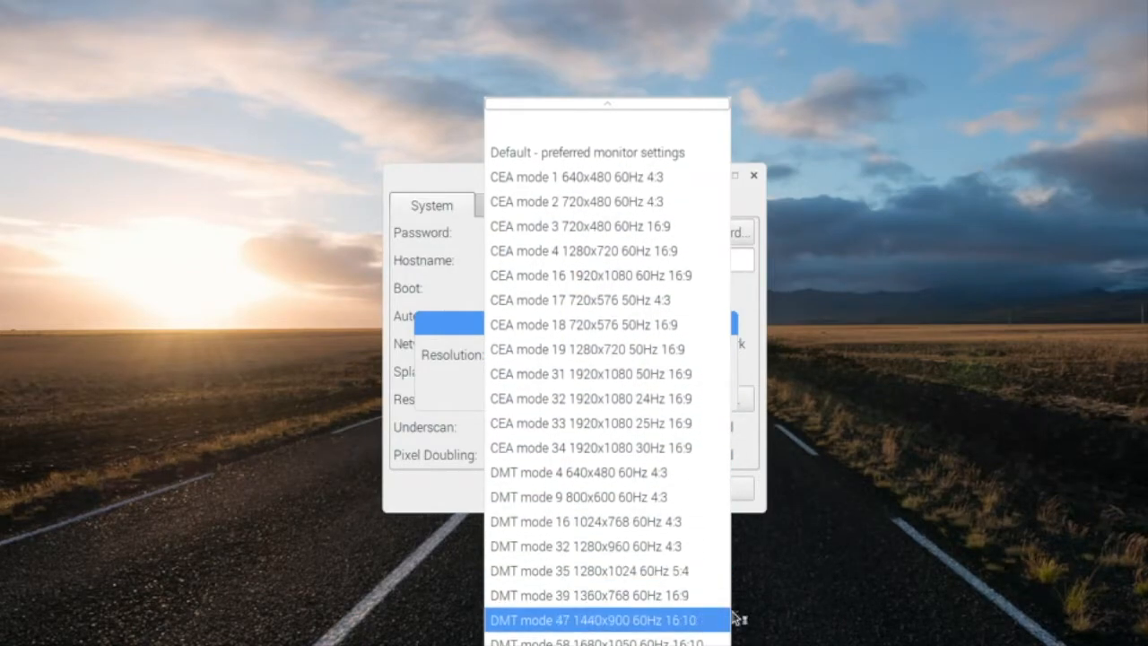
click(588, 150)
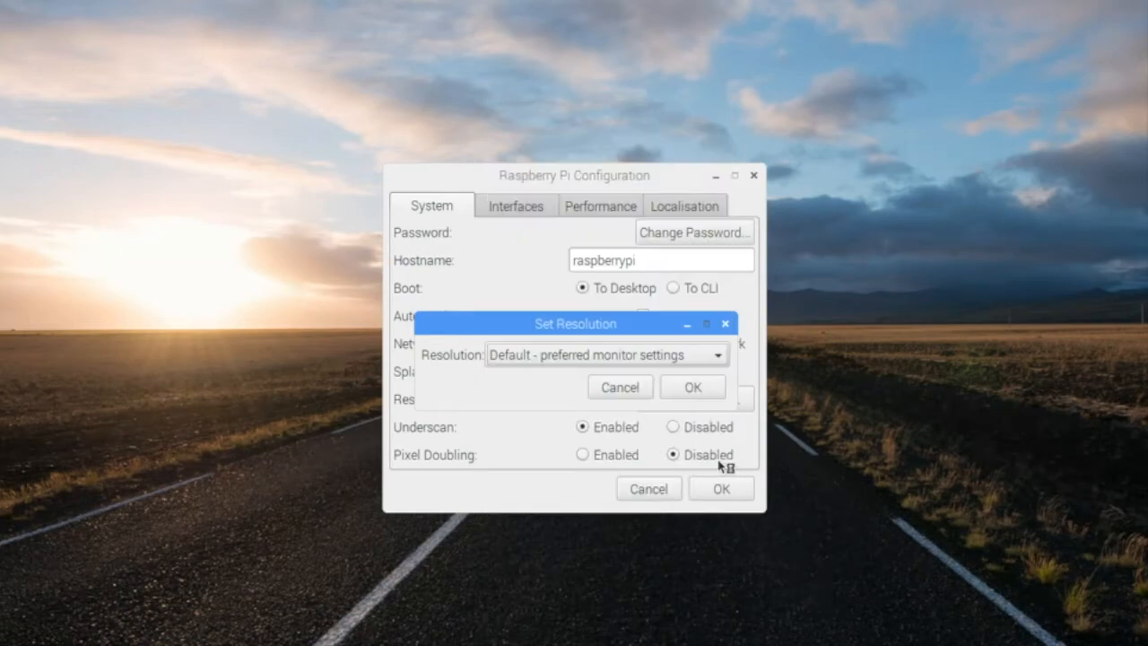
mouse_move(678, 237)
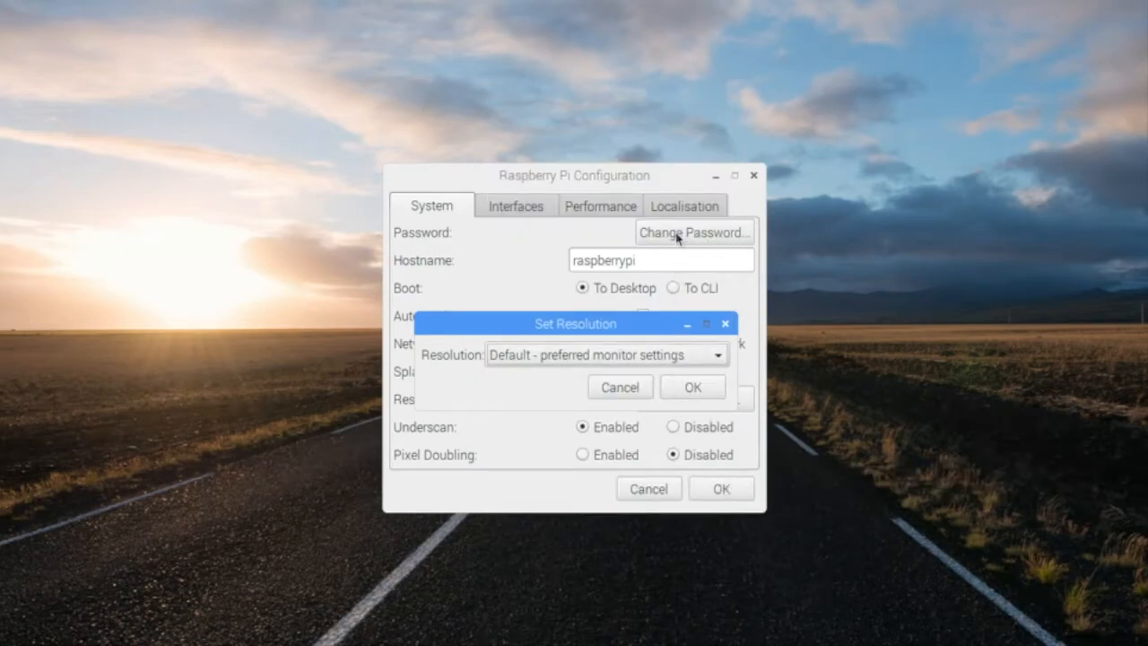
mouse_move(523, 212)
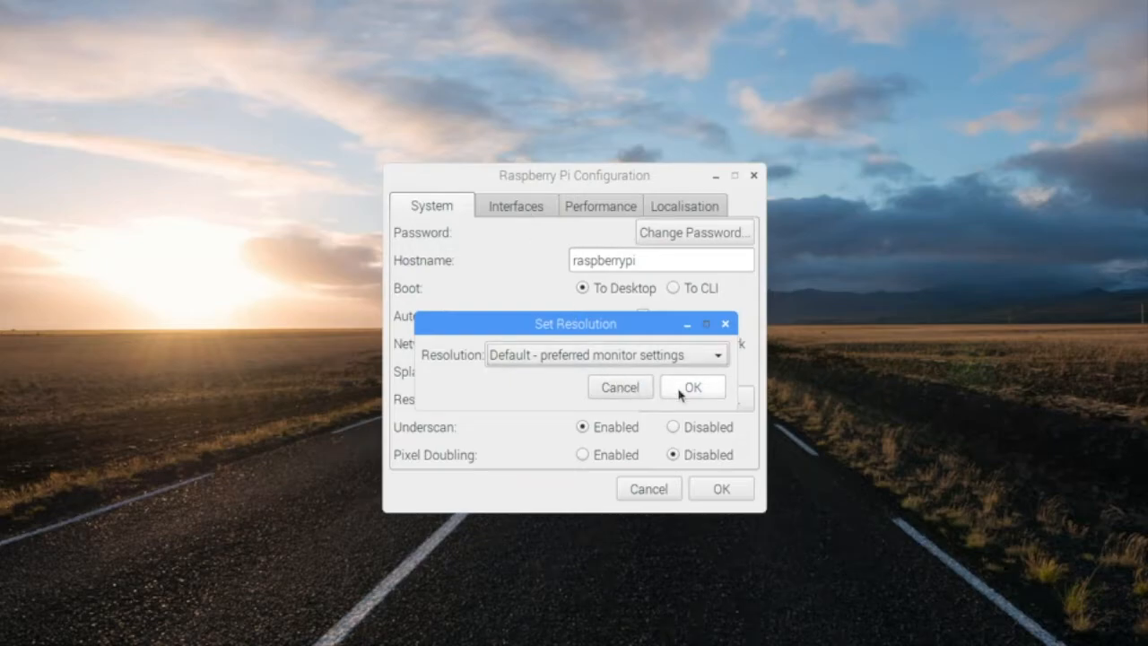
click(692, 387)
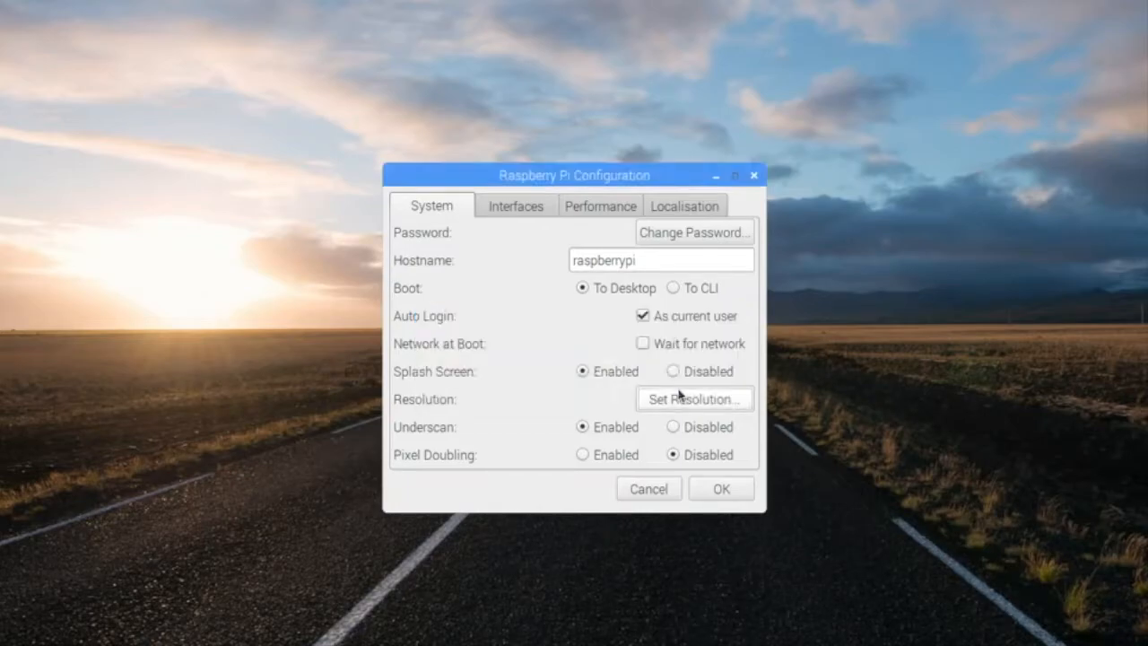
mouse_move(726, 249)
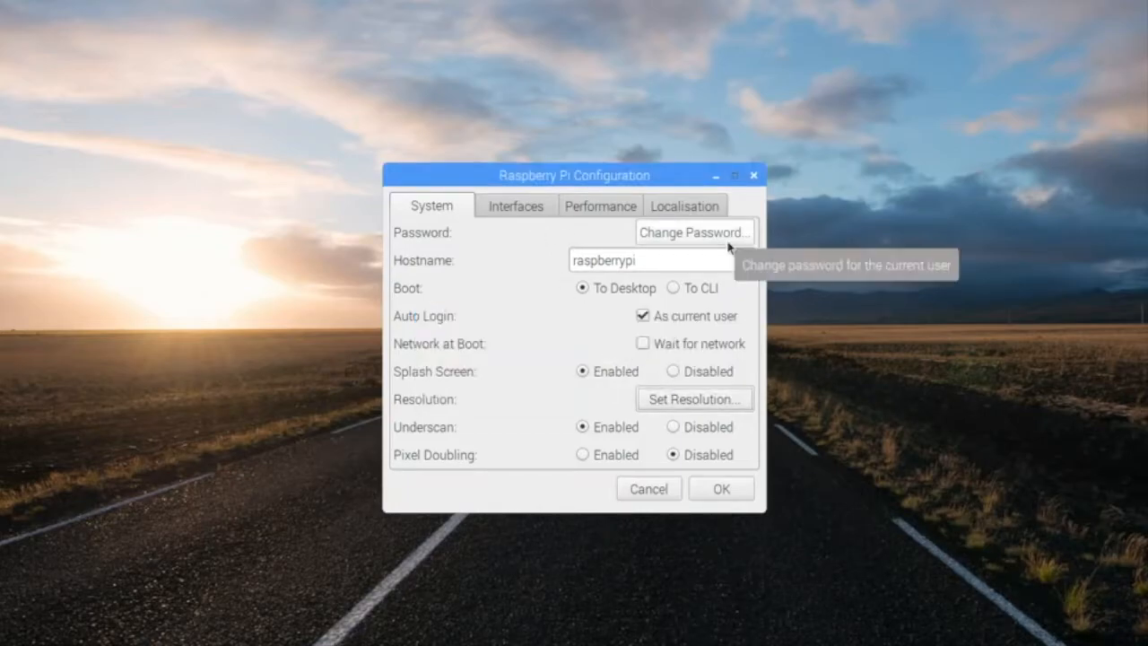
click(692, 233)
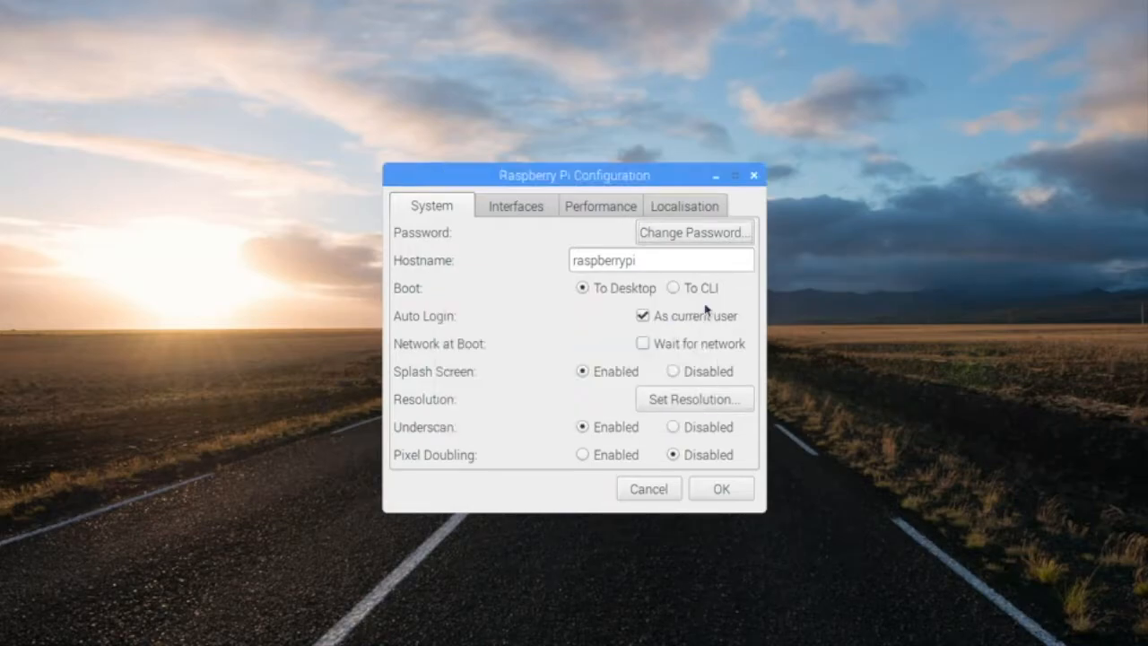
- Enable SSH and VNC under Interfaces, glance at Performance, and bring up the Localisation timezone dialog
click(516, 204)
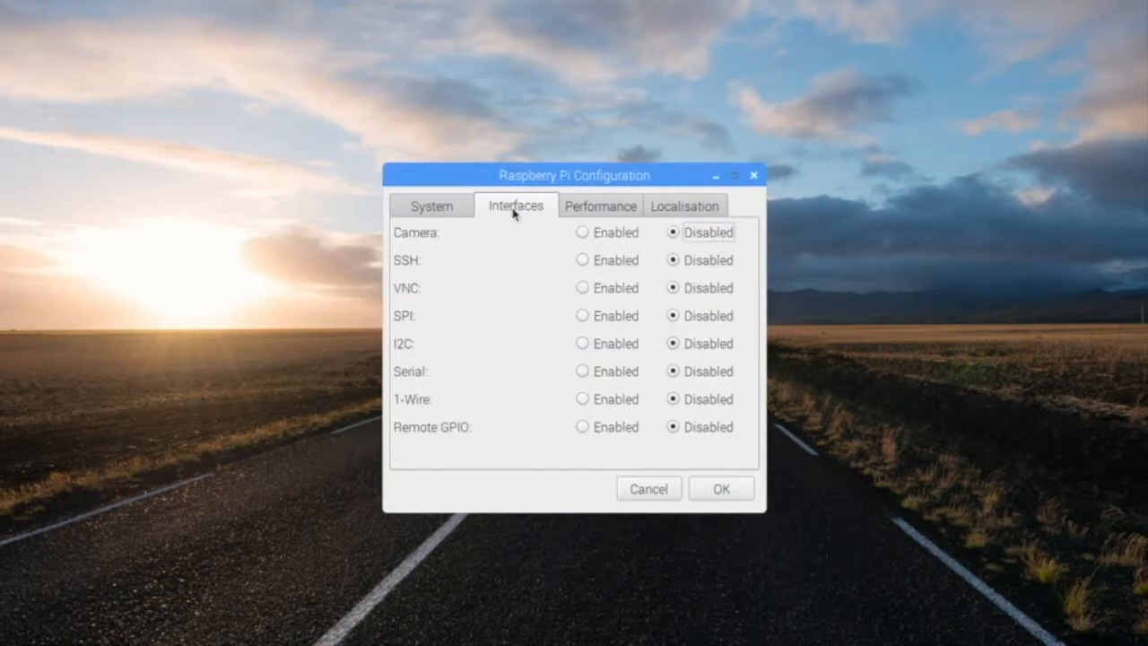
mouse_move(588, 262)
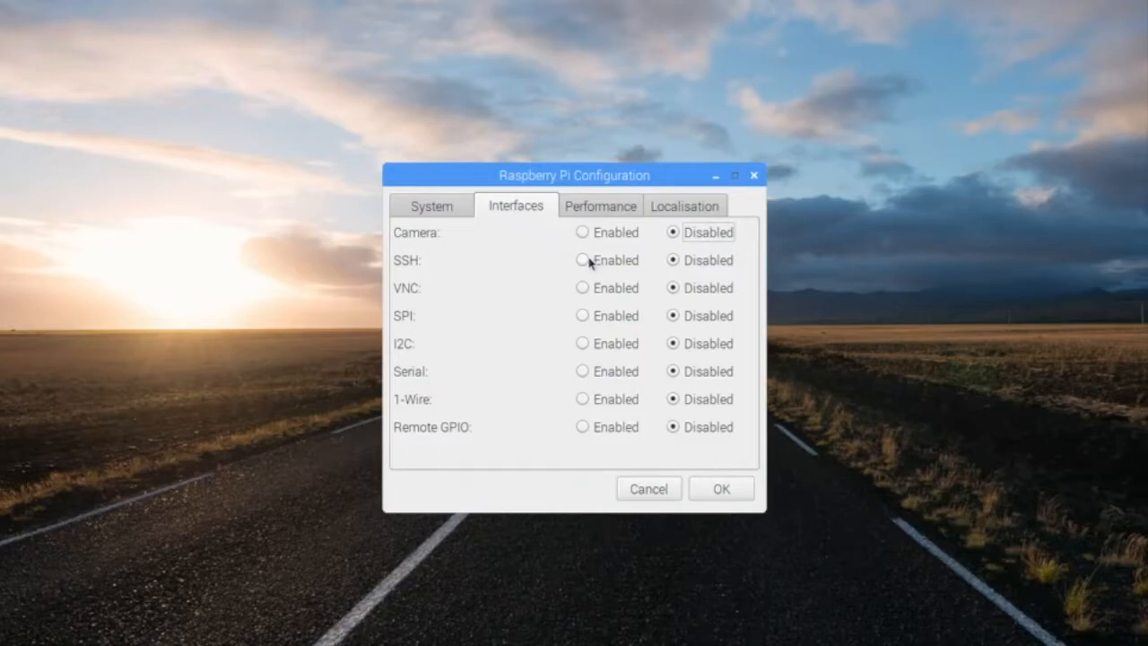
click(583, 260)
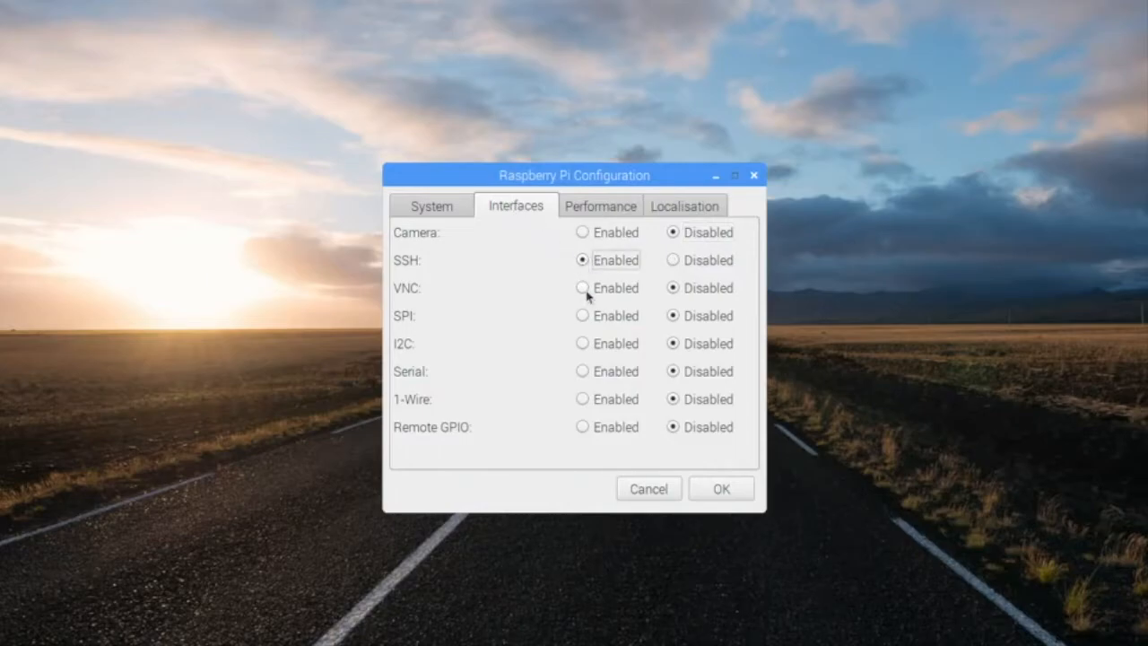
click(580, 287)
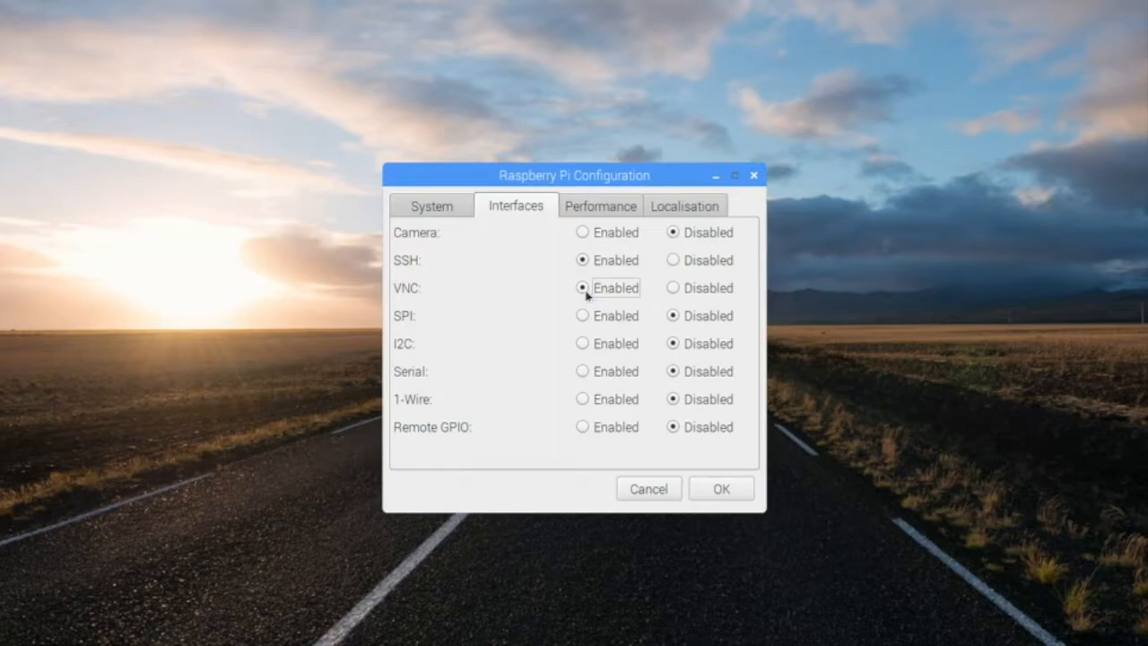
mouse_move(610, 233)
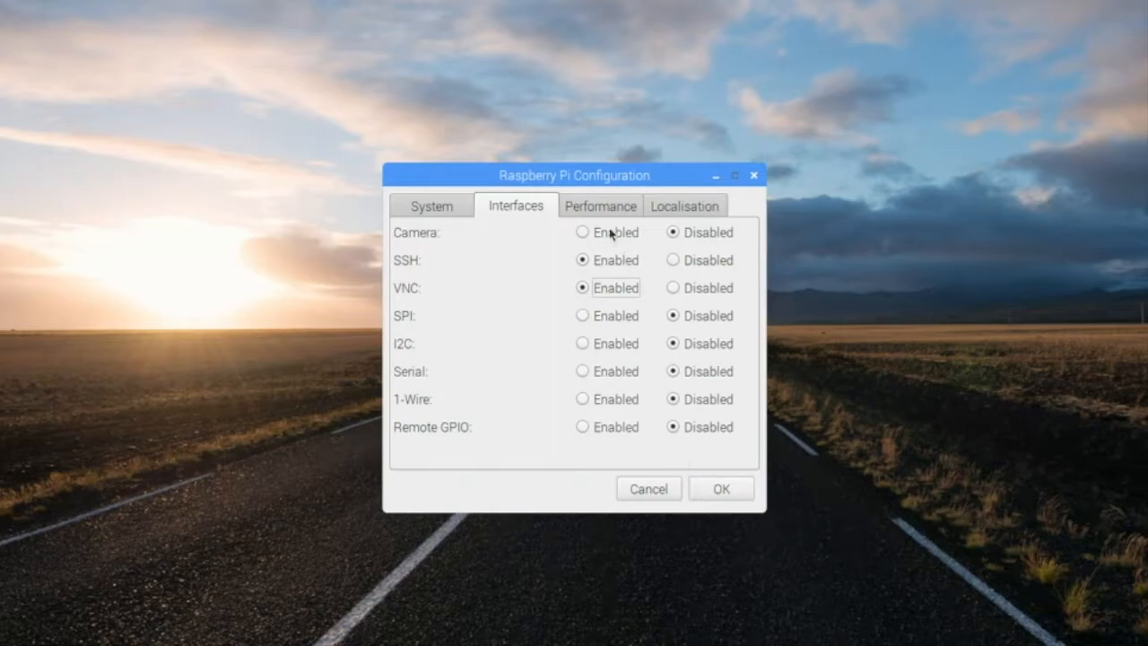
click(599, 204)
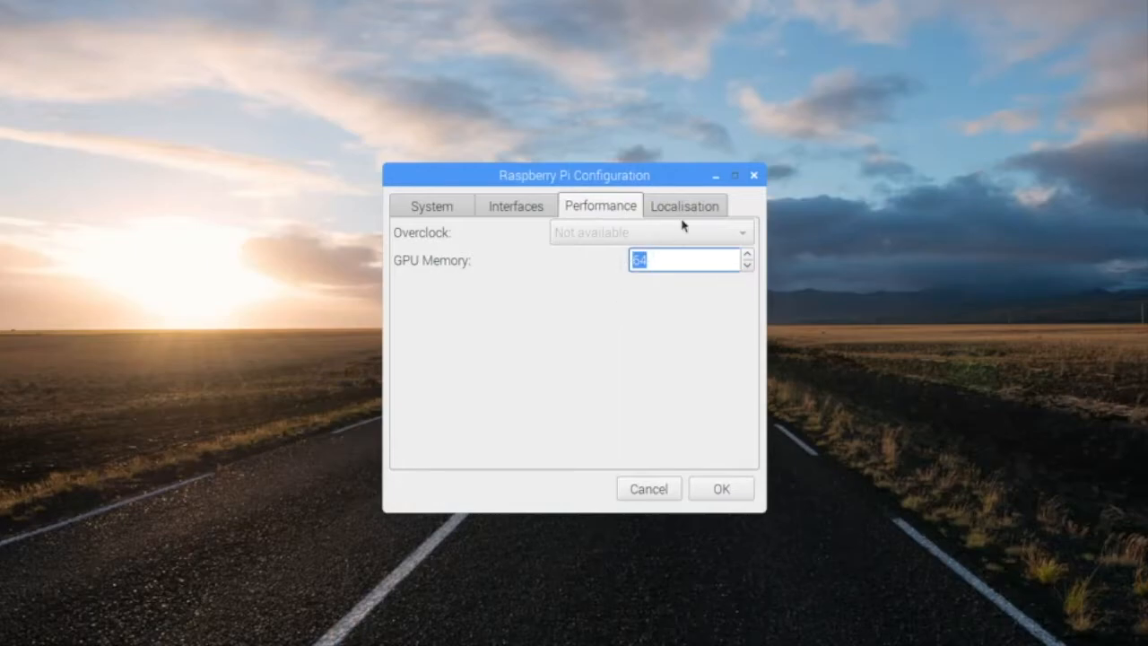
click(685, 204)
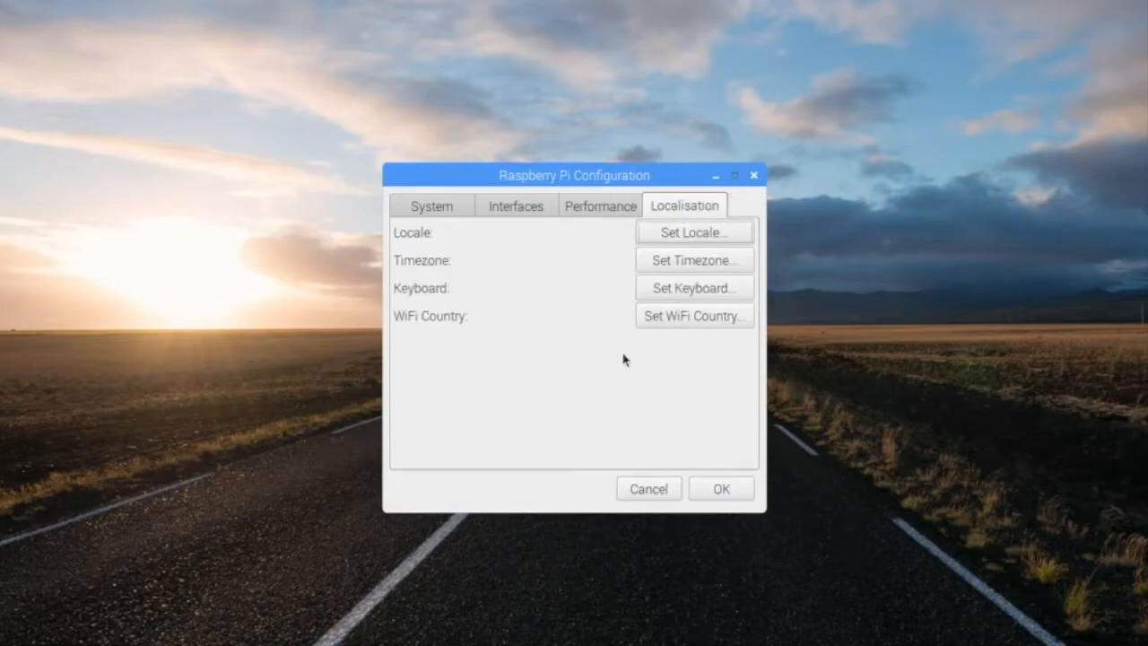
mouse_move(692, 260)
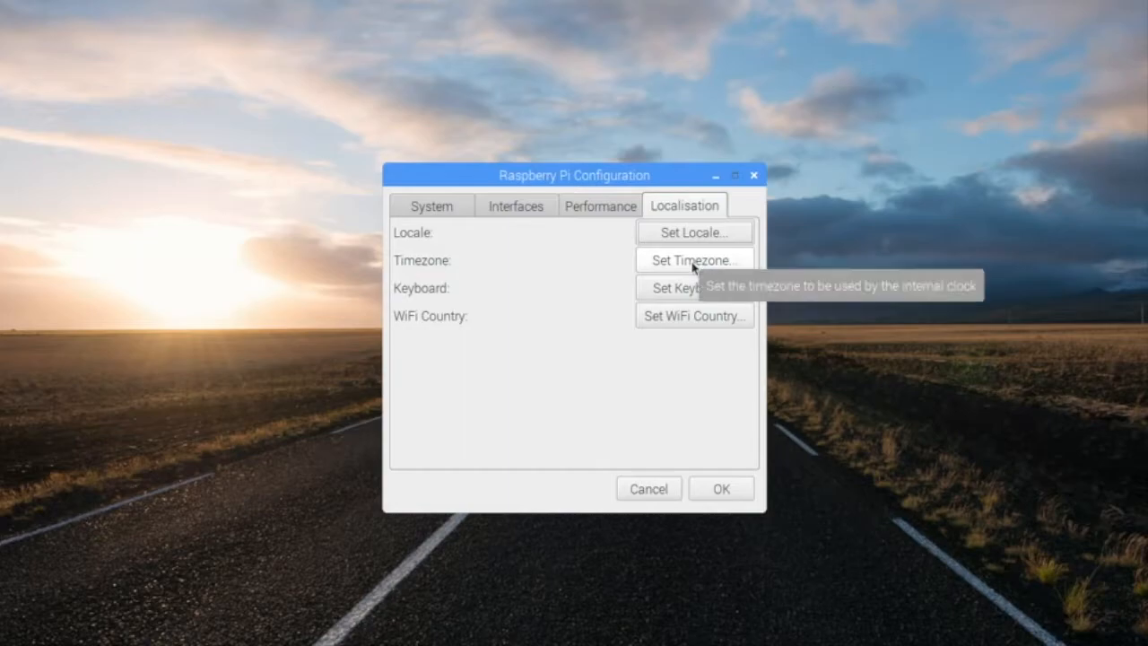
click(690, 260)
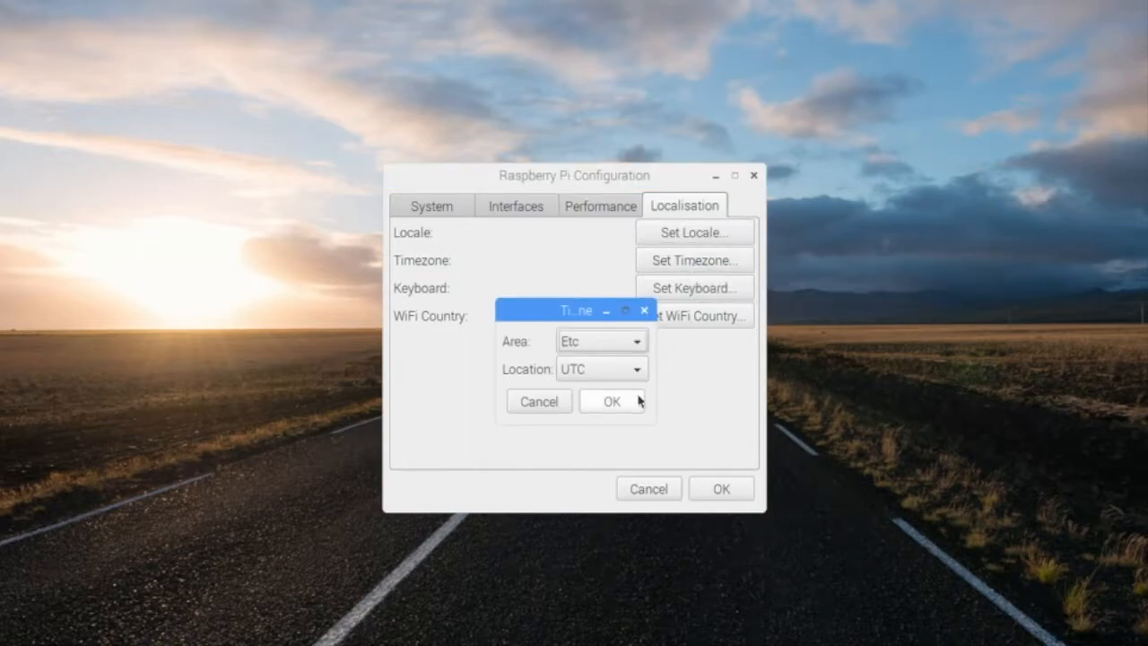
- Leave the timezone at Etc/UTC, set the locale country to US (United States), and apply with OK
click(609, 402)
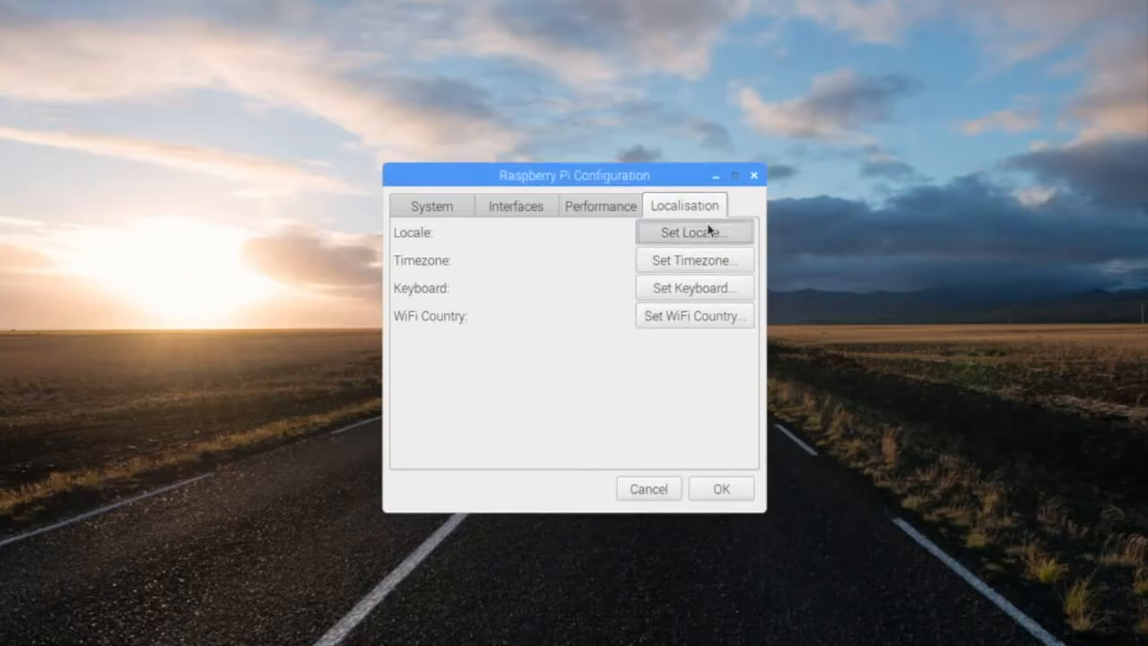
click(692, 233)
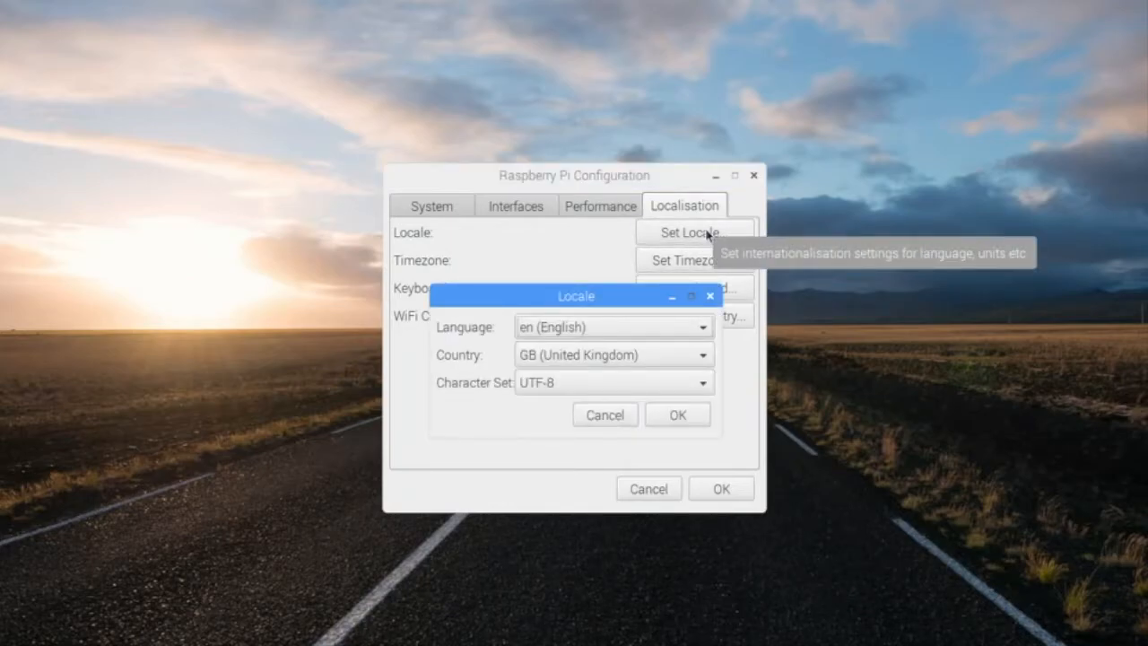
click(613, 355)
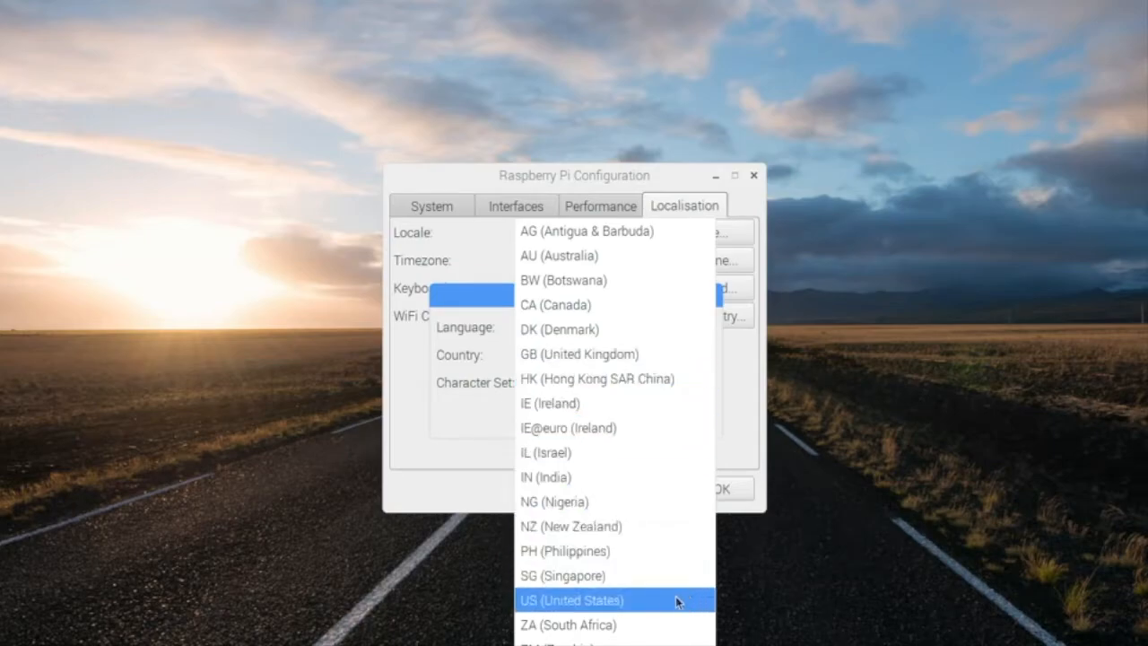
click(570, 599)
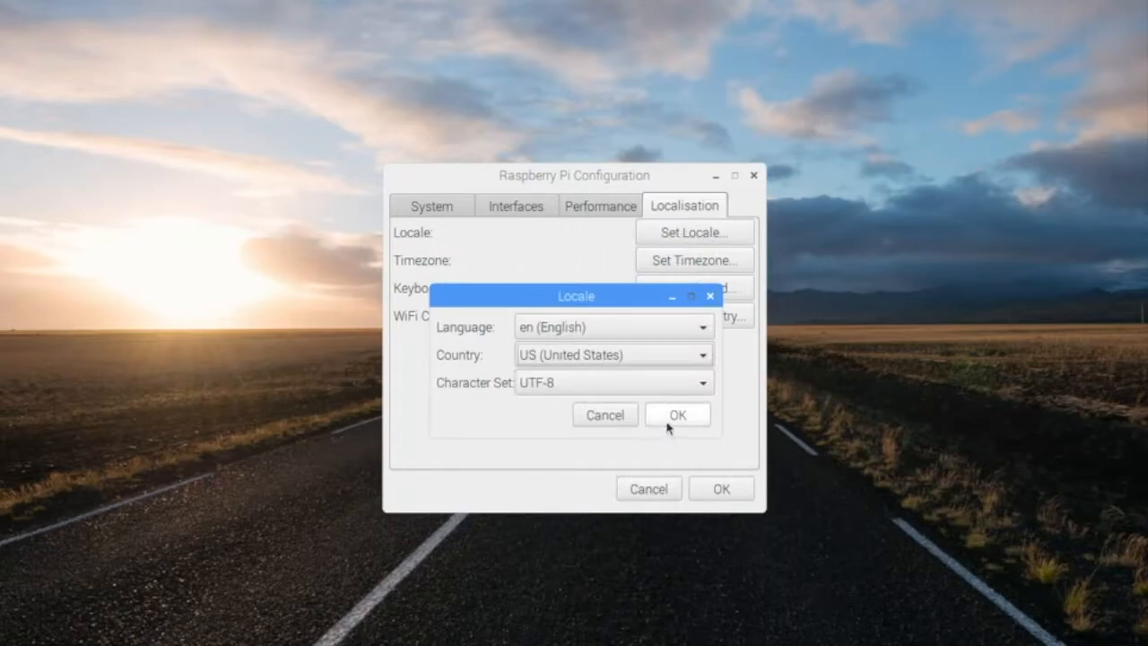
click(678, 415)
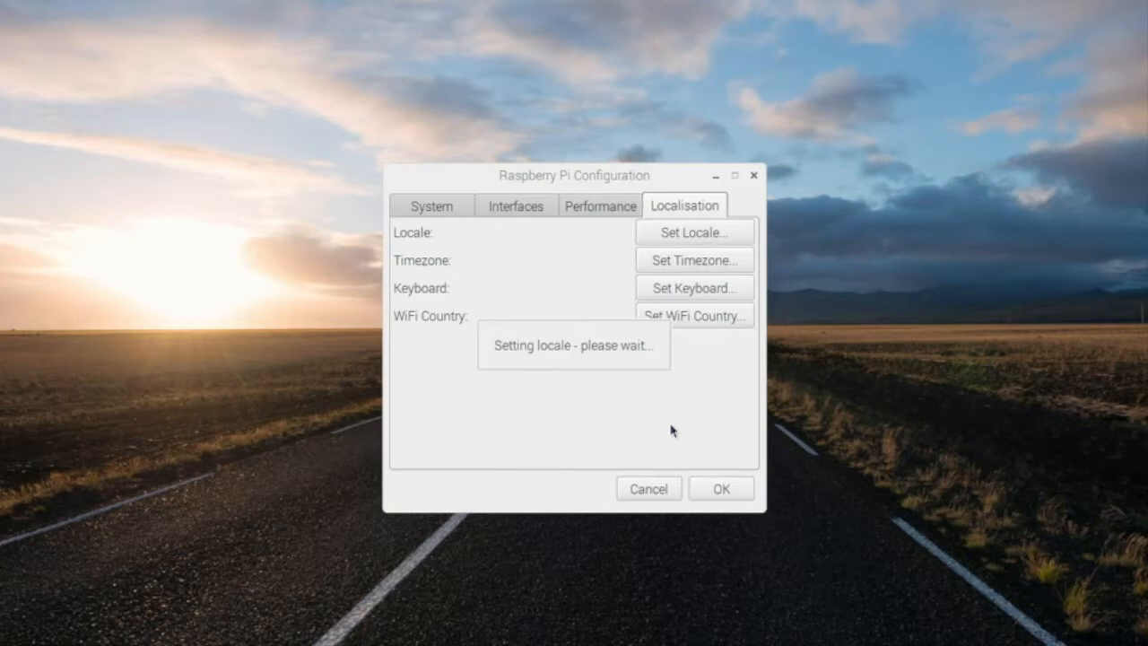
click(721, 488)
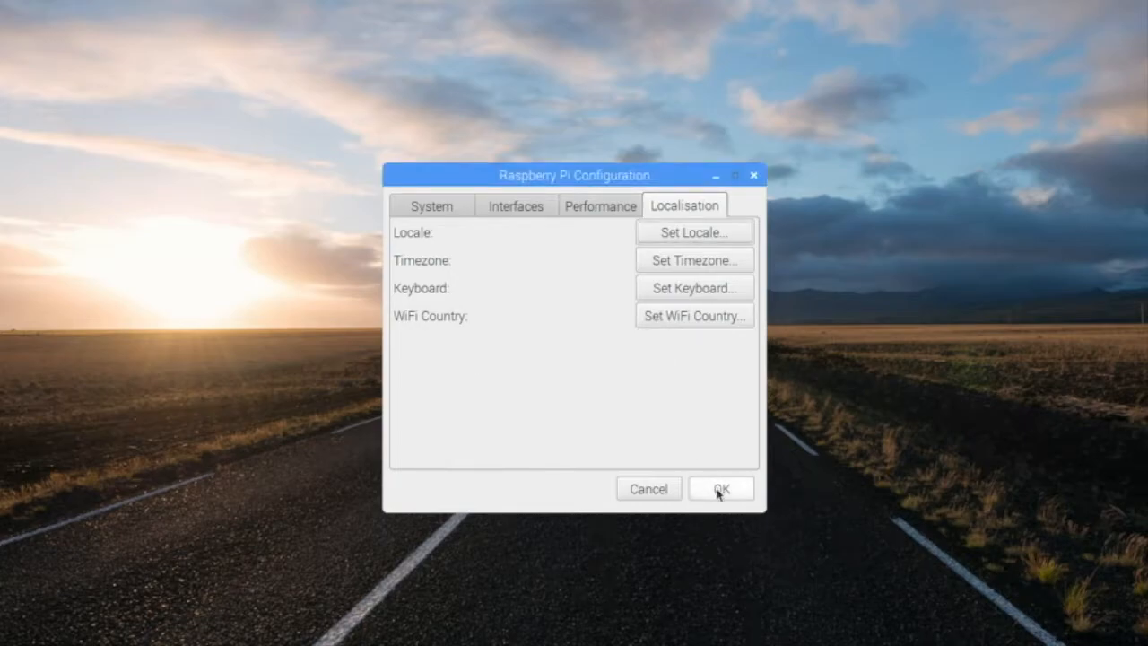
click(721, 488)
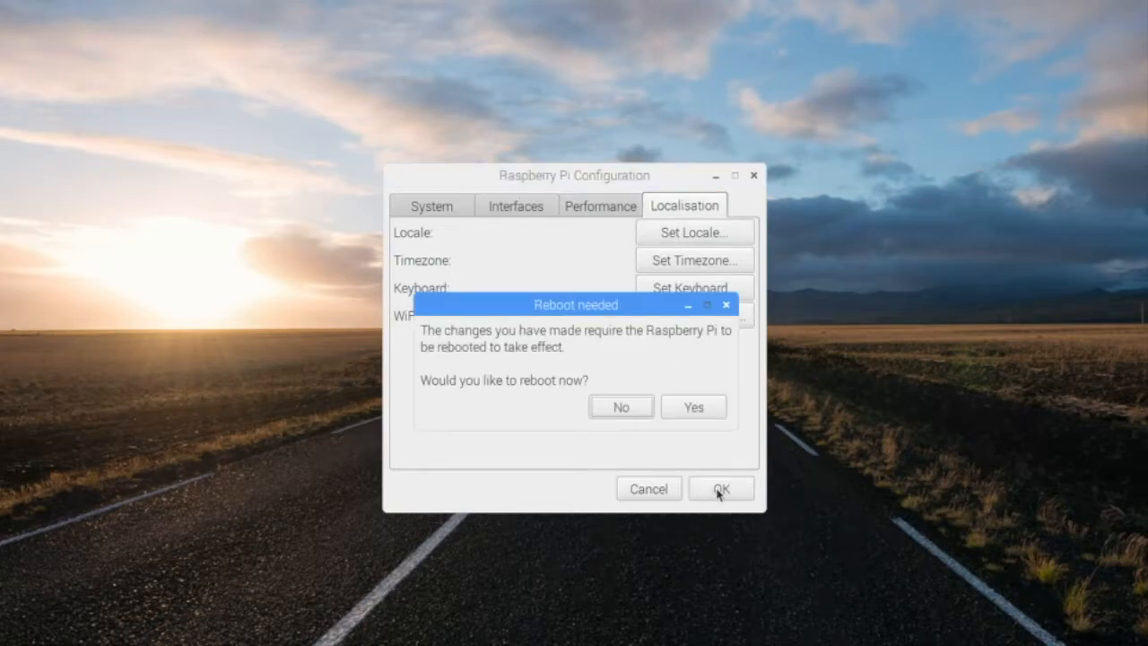
mouse_move(620, 405)
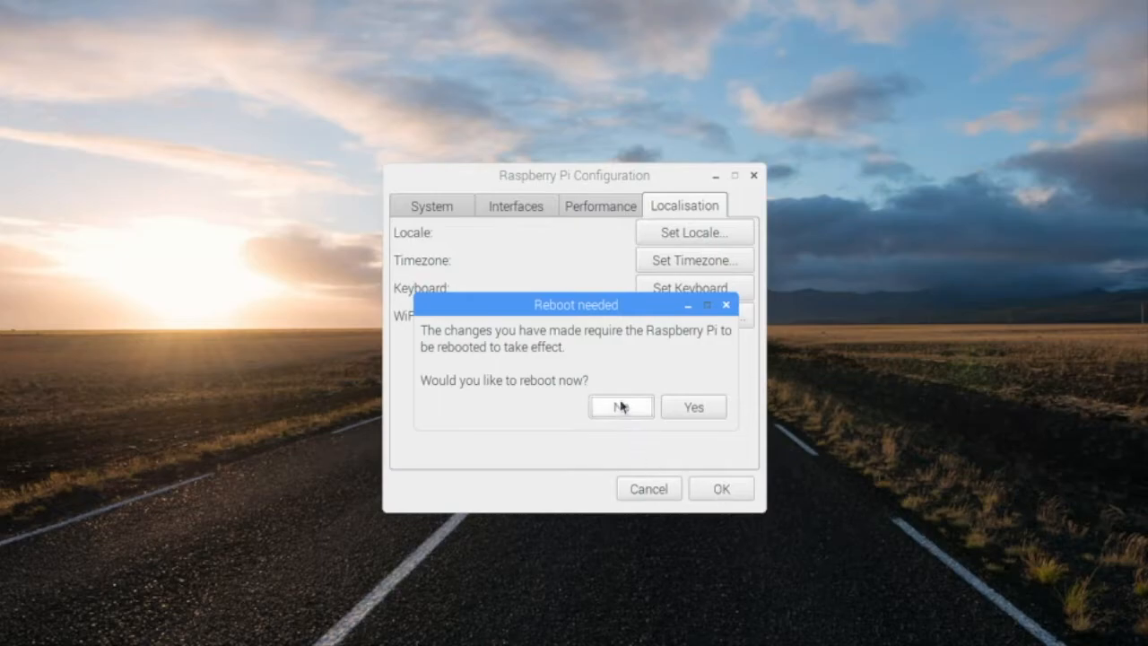
mouse_move(692, 405)
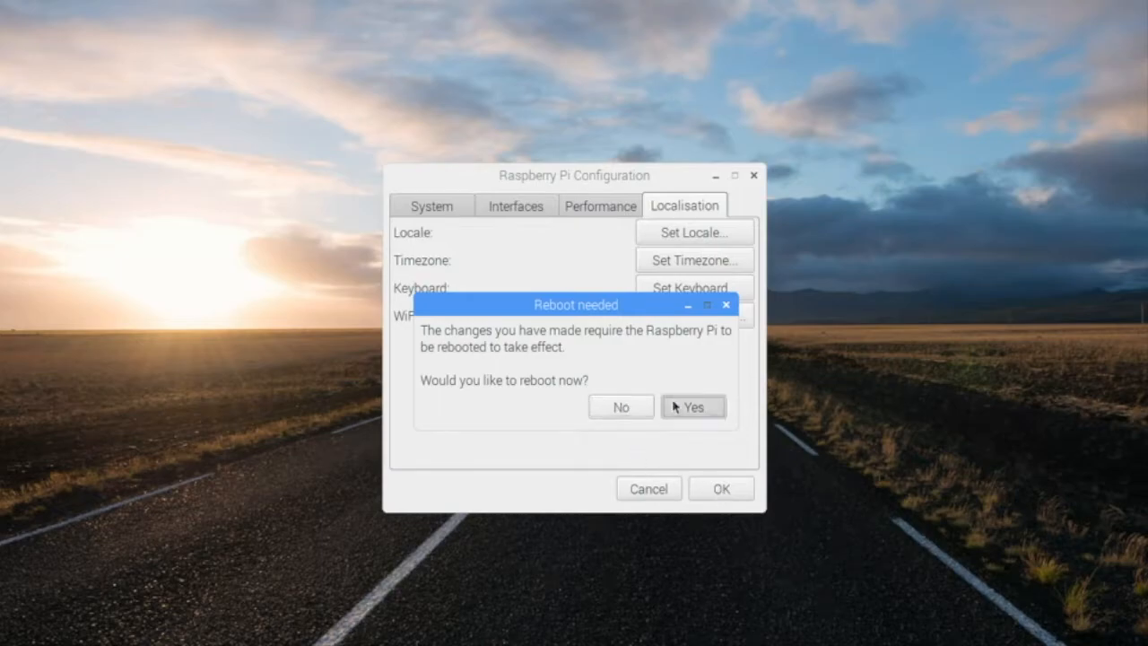
- Reboot now from the prompt and dismiss the SSH default-password warning on the returning desktop
click(693, 405)
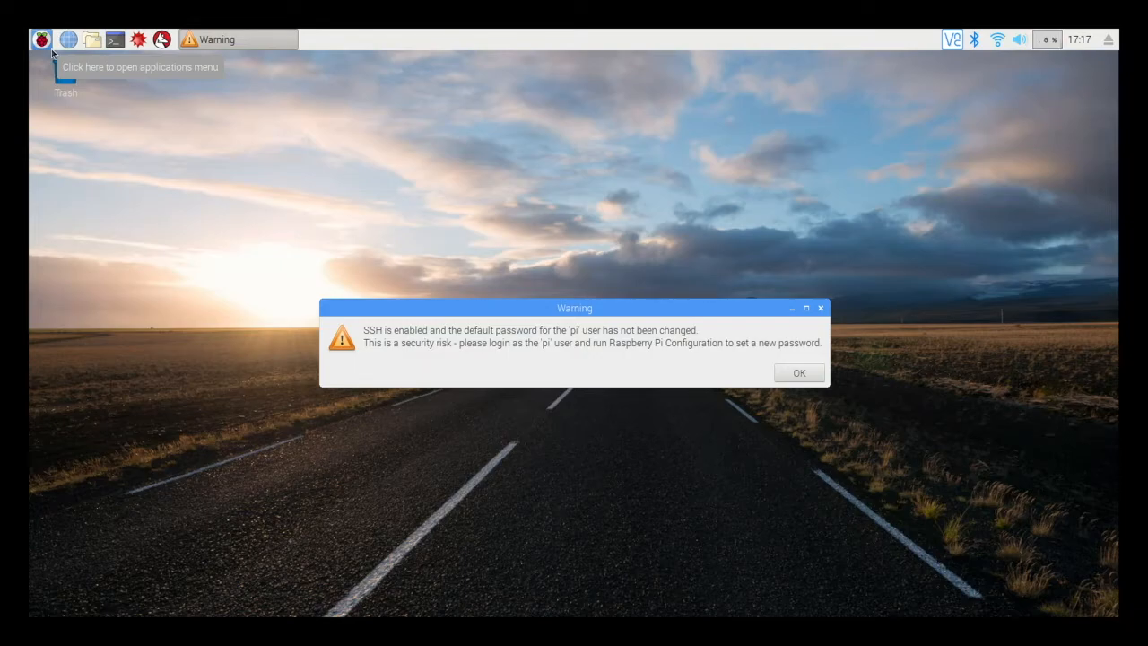
click(796, 372)
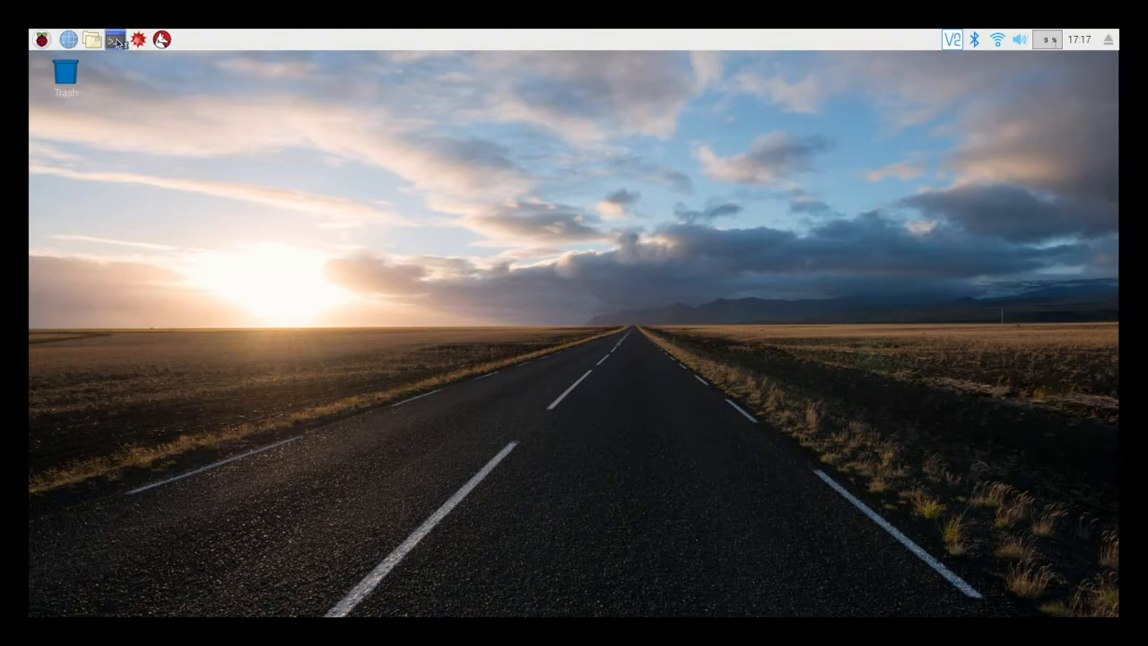
- Run sudo raspi-config in a new LXTerminal window
click(114, 40)
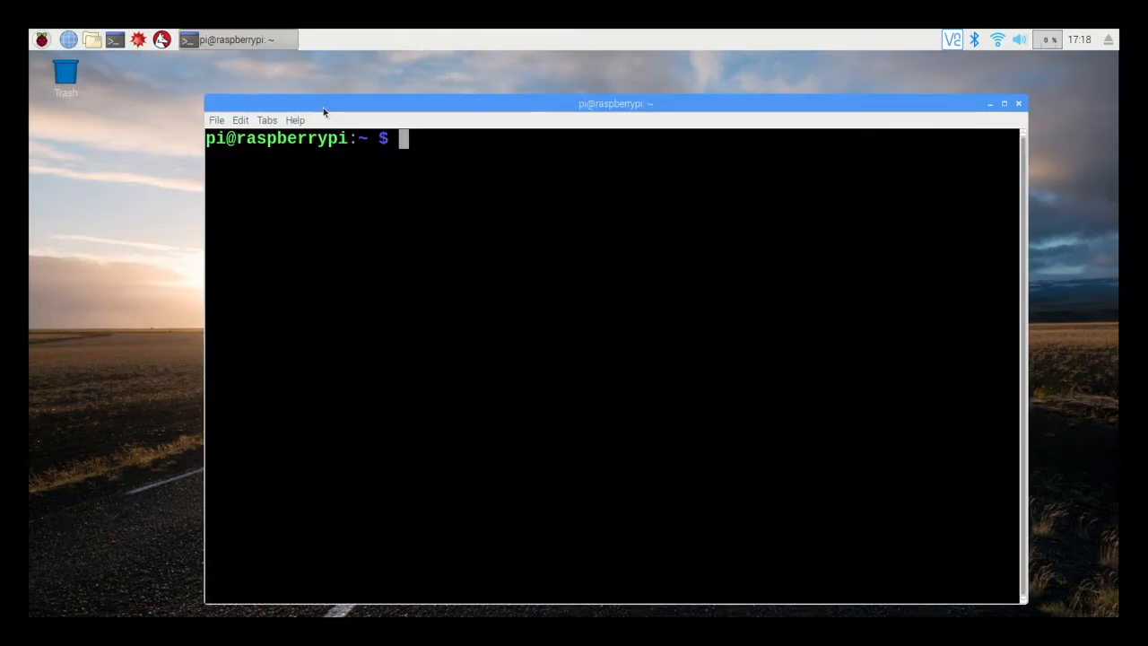
text(sudo)
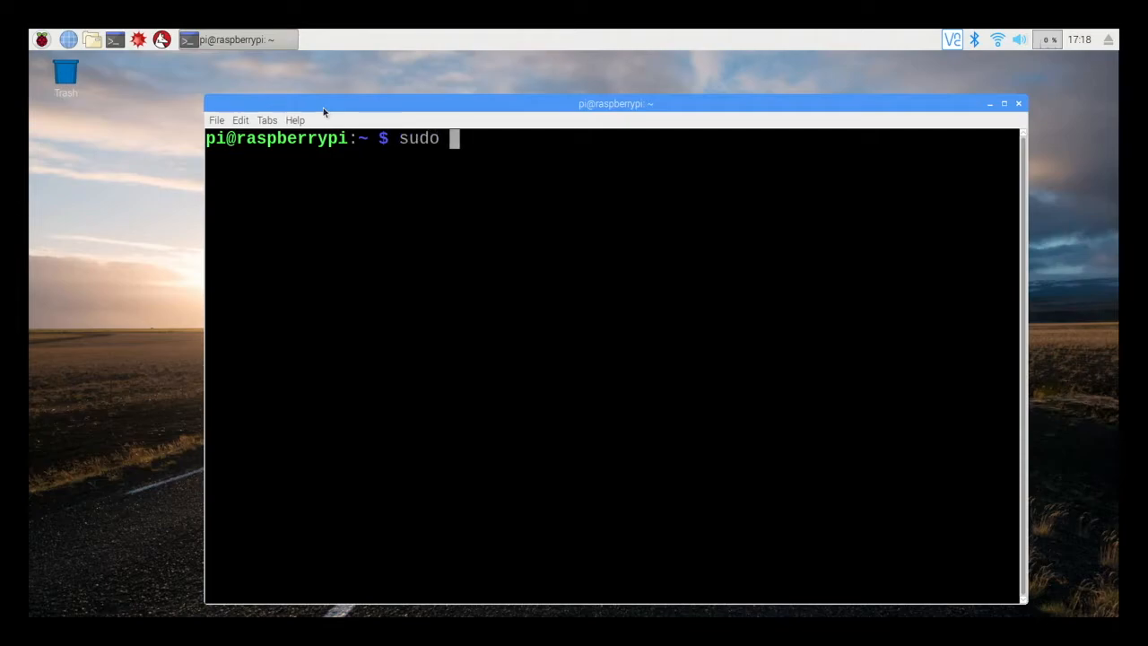
text(raspi)
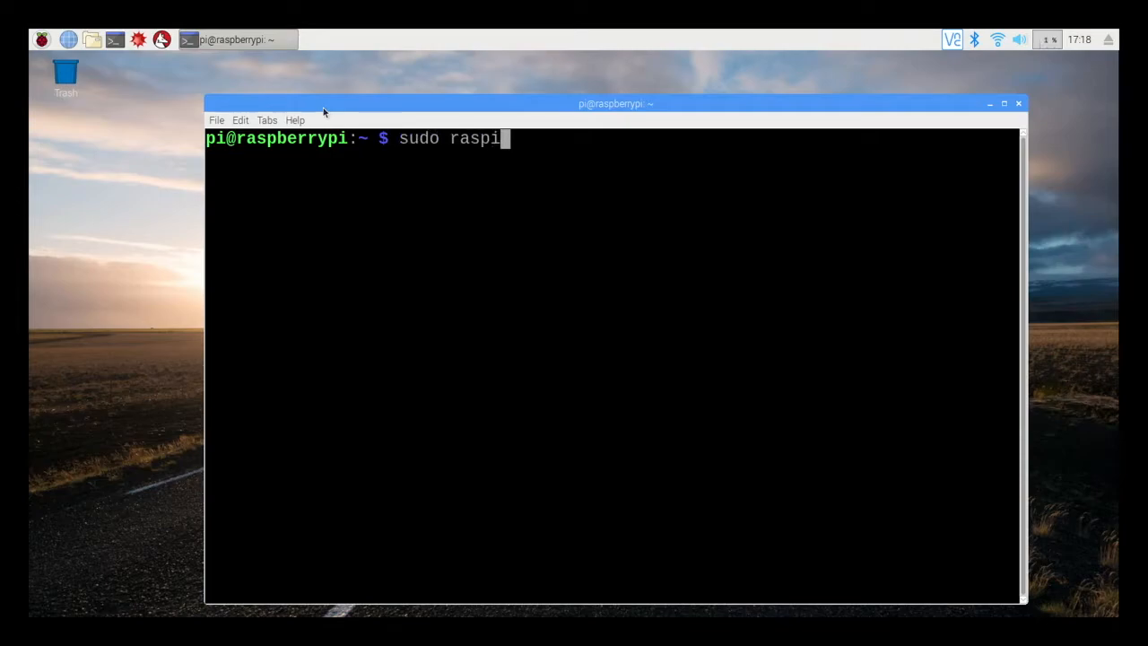
text(-)
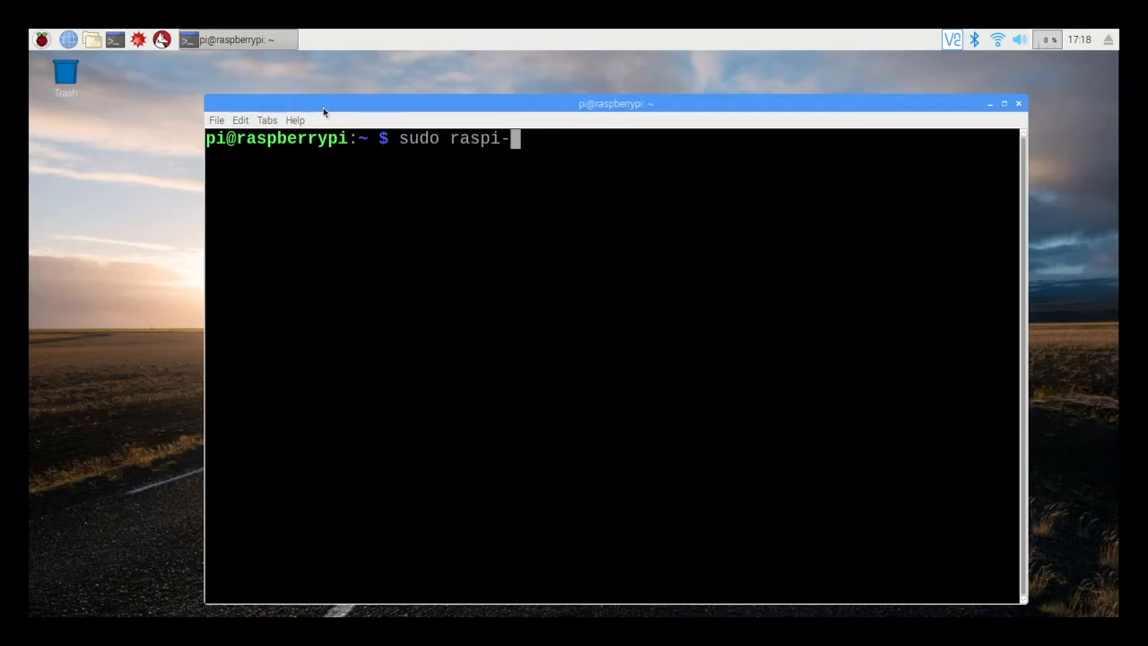
key(Return)
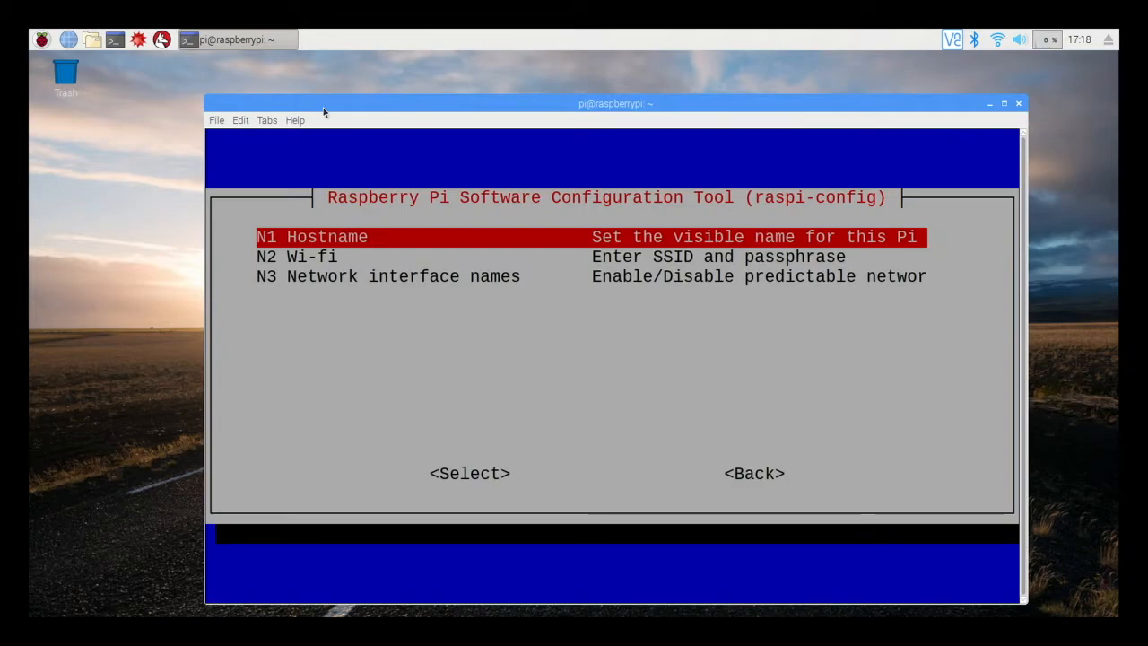
- Browse the Network and Boot options down to the splash screen setting, then back out to the main menu
key(Down)
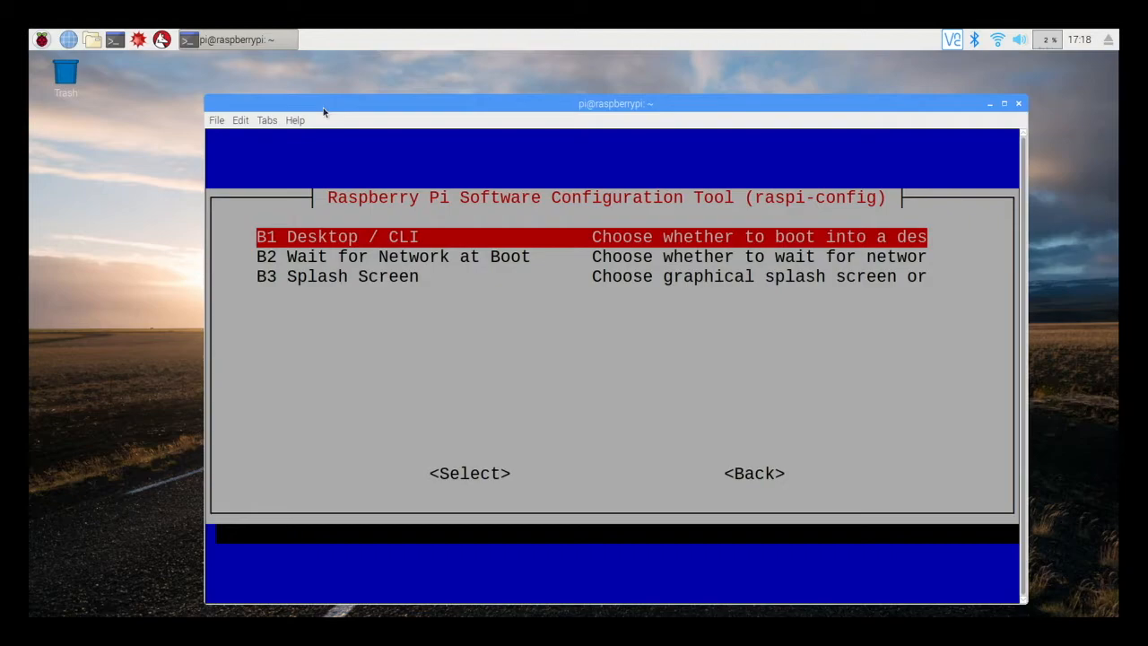
key(Down)
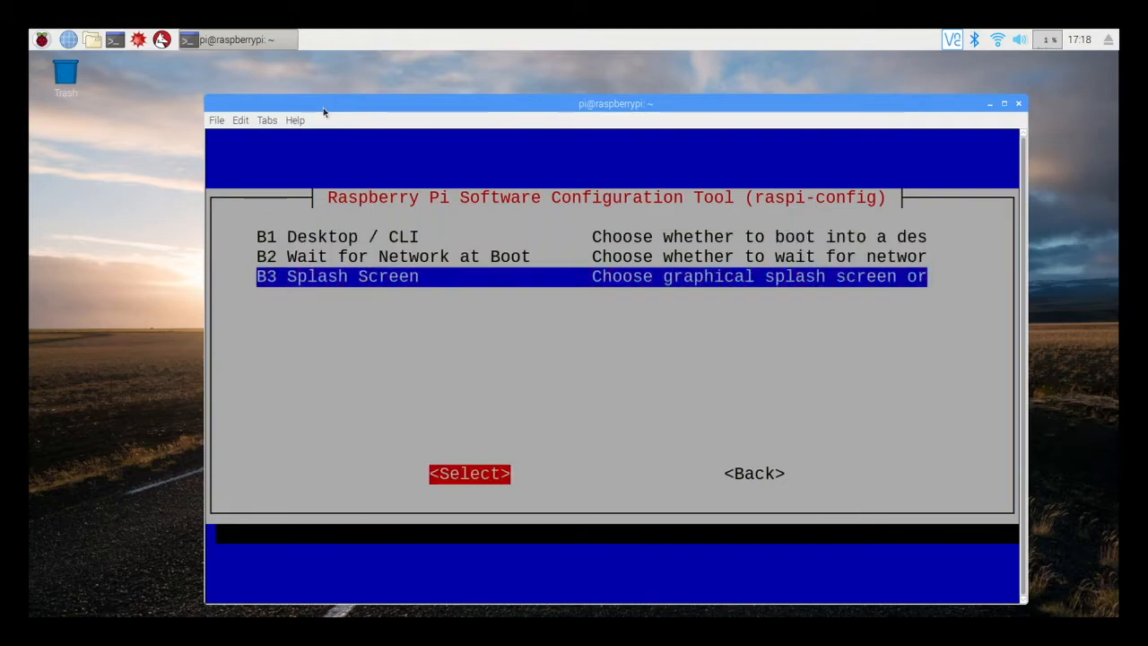
click(753, 473)
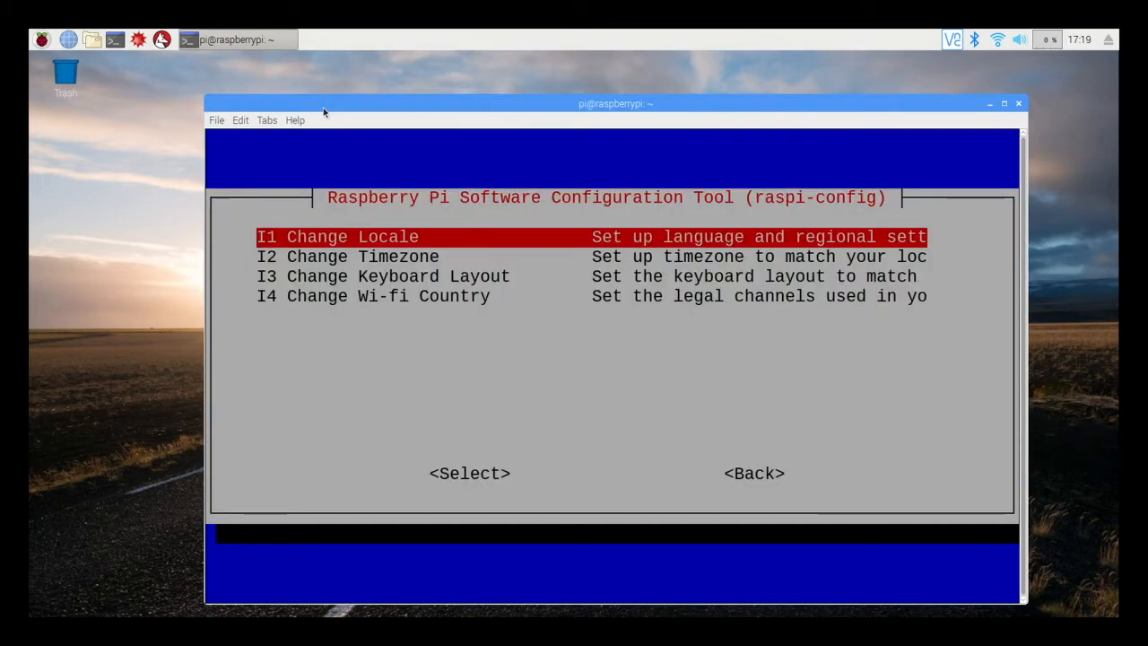
key(Tab)
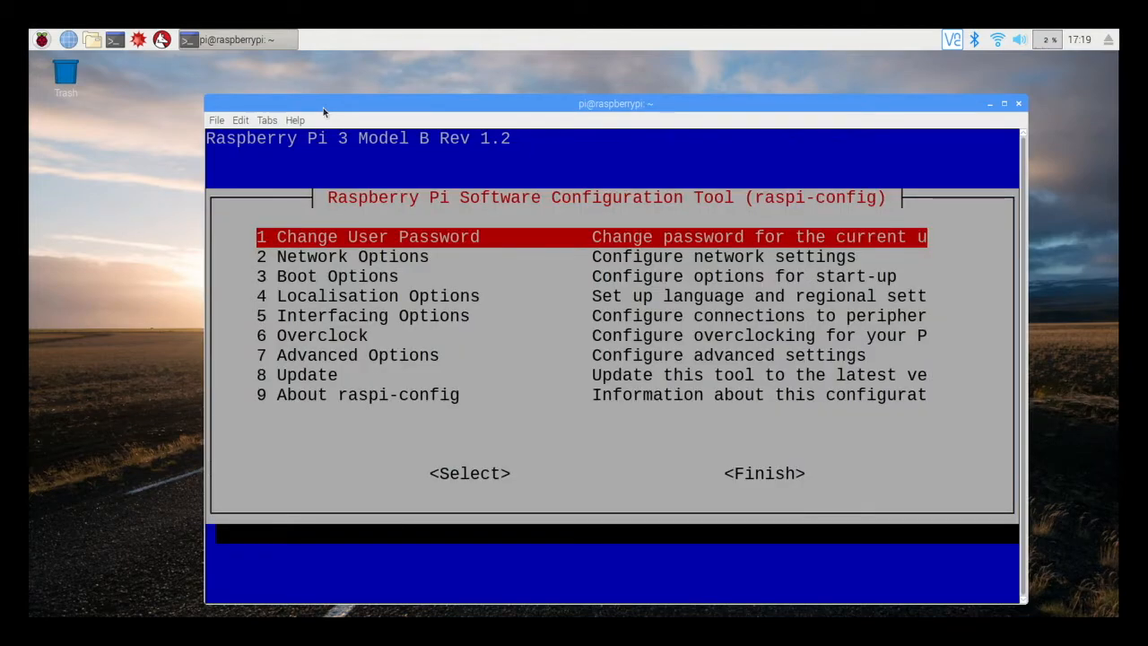
key(Return)
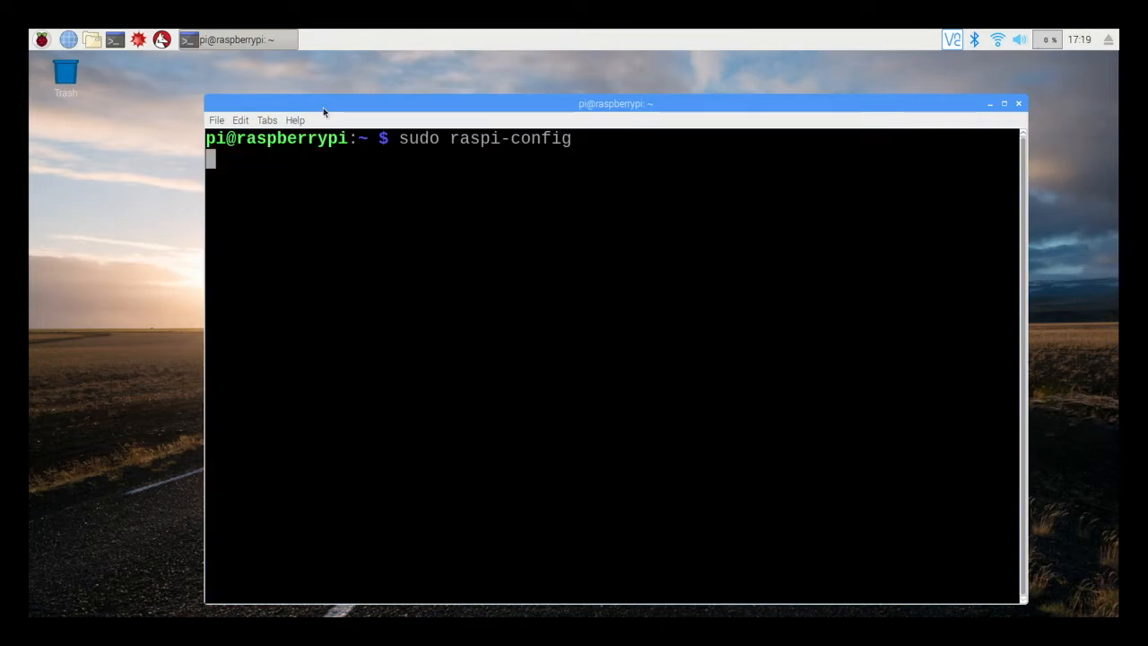
- Relaunch raspi-config, view Overclock (cannot be overclocked) and Advanced Options, then Finish back to the shell
key(Return)
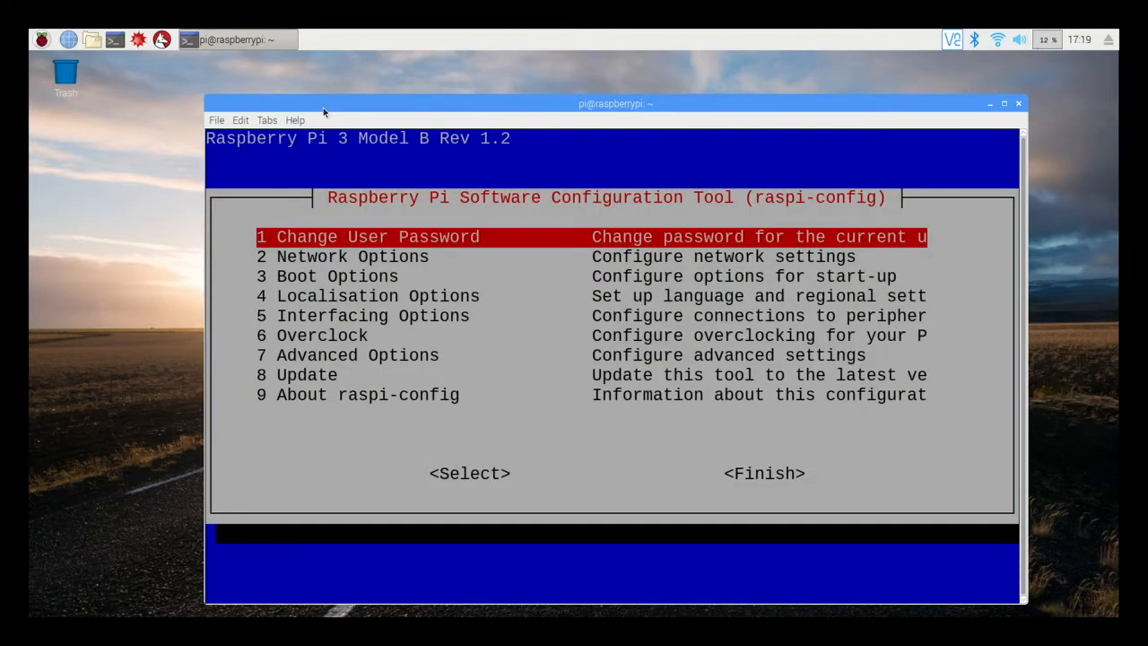
key(Down)
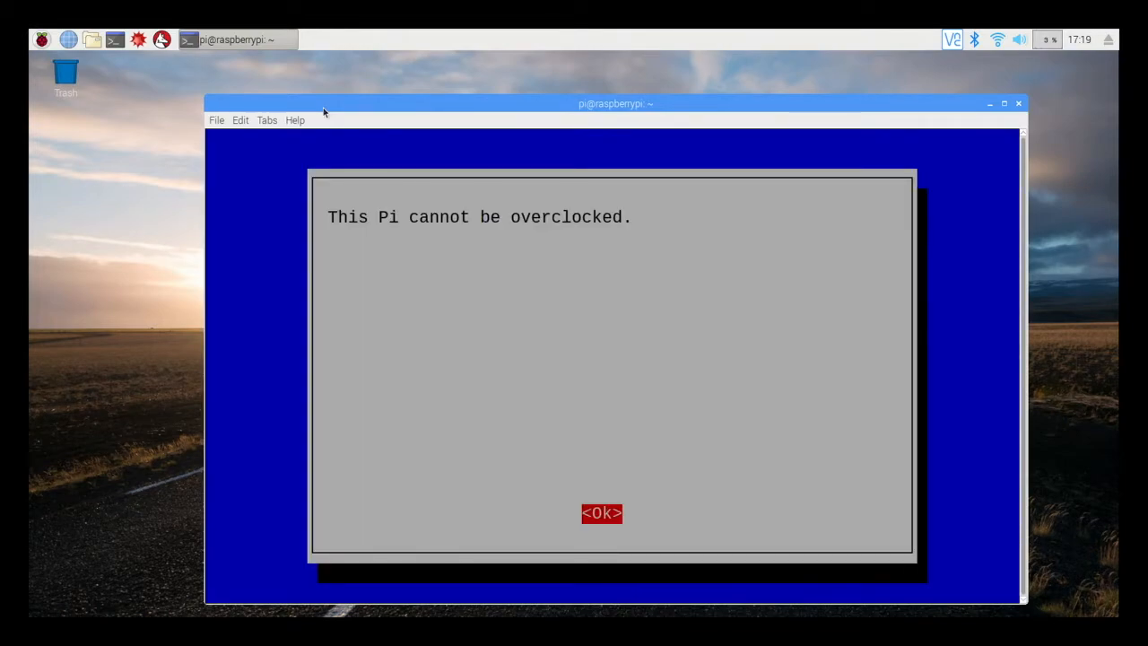
click(601, 513)
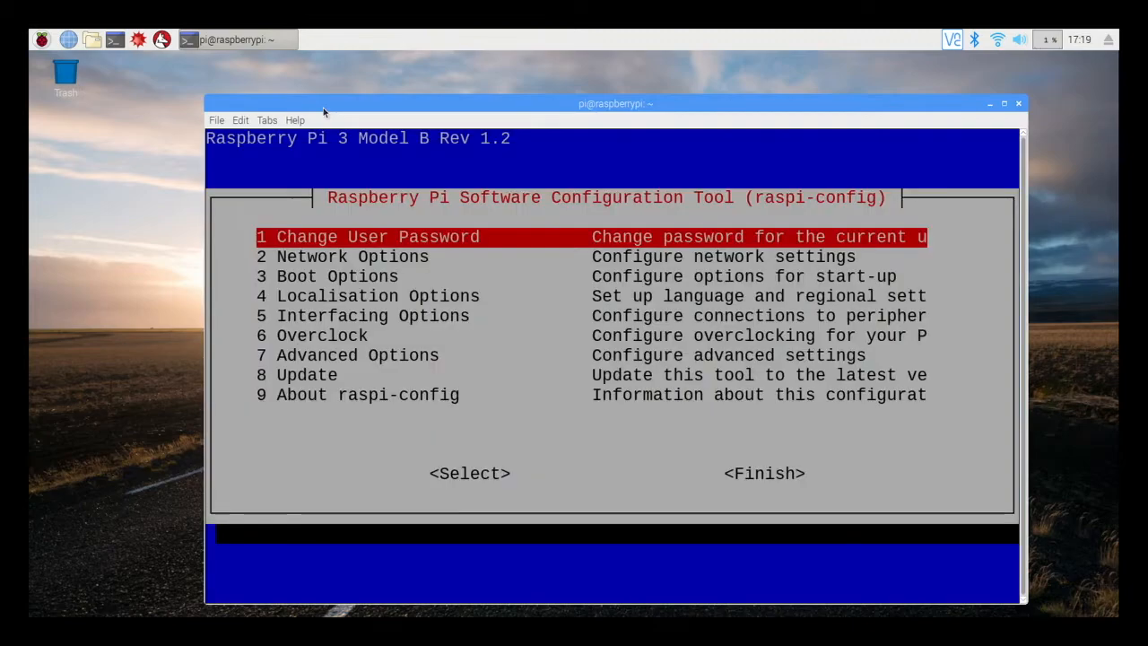
key(Down)
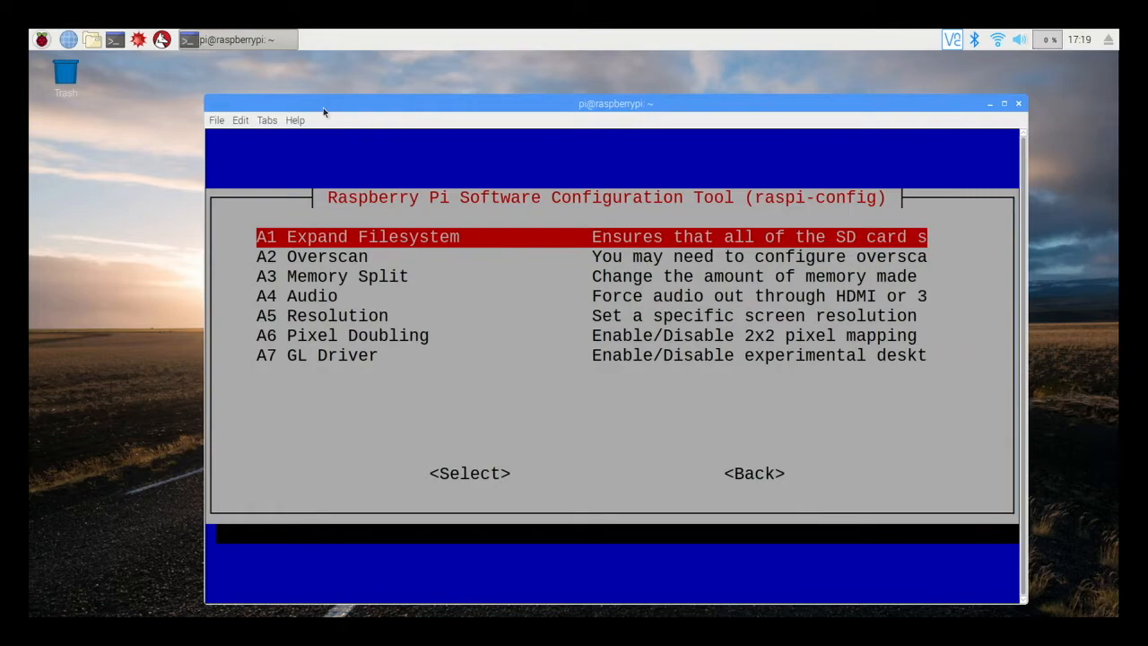
key(Tab)
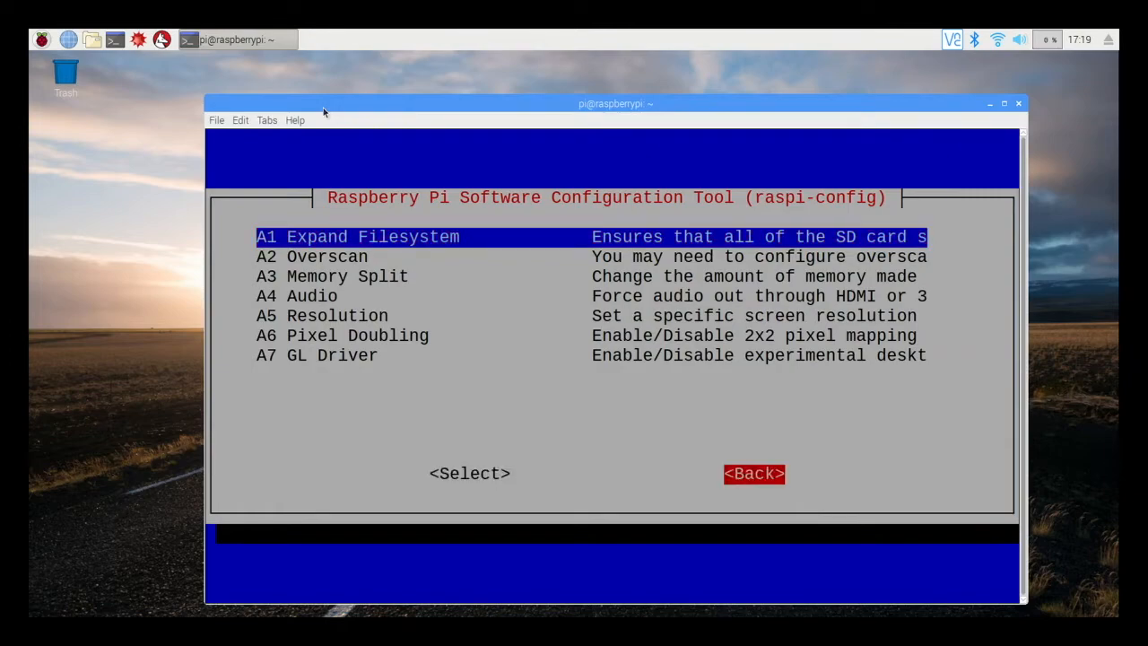
click(754, 474)
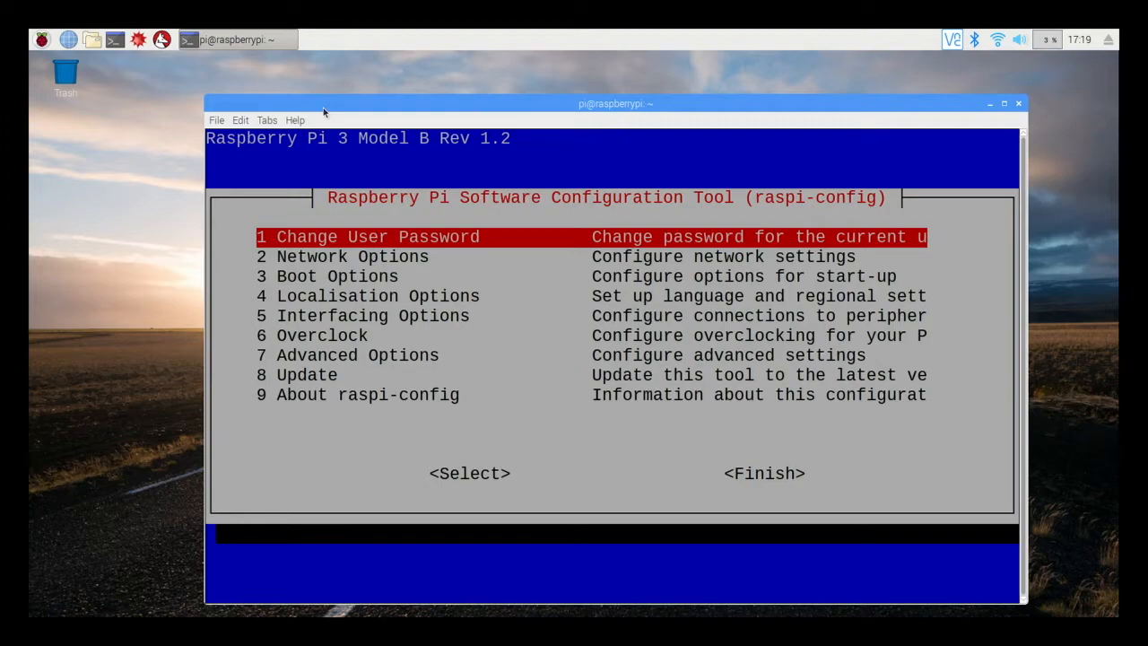
key(Tab)
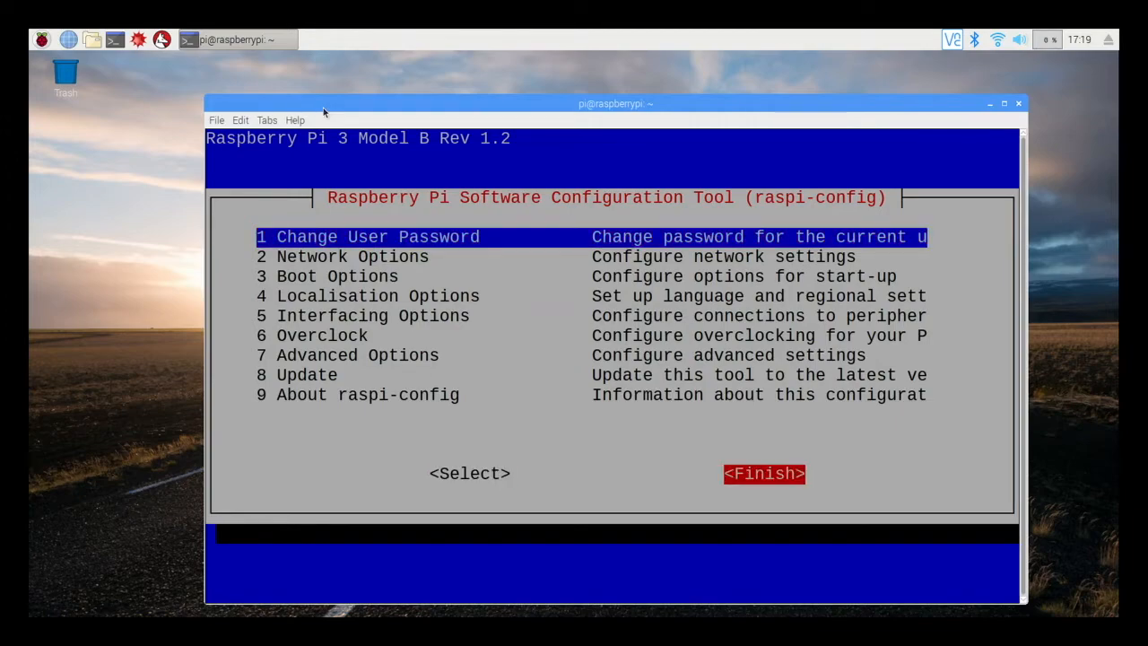
click(764, 473)
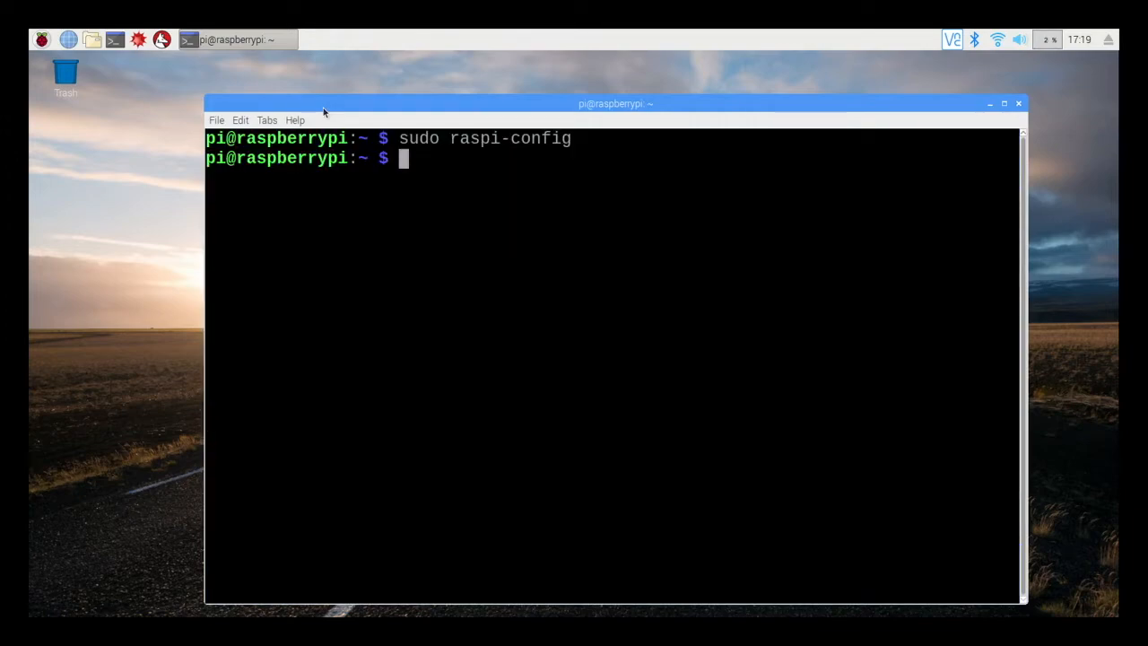
- Run sudo apt-get update, fetching 11.9 MB of package lists from the Raspbian repositories
text(sudo ap)
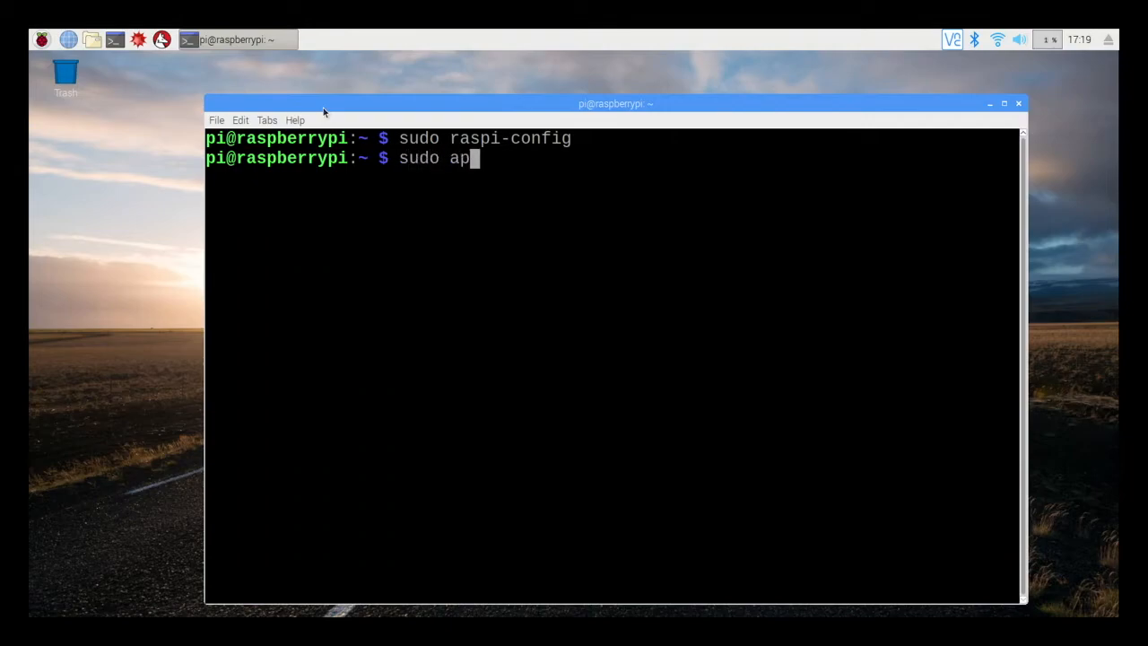
text(t-get update)
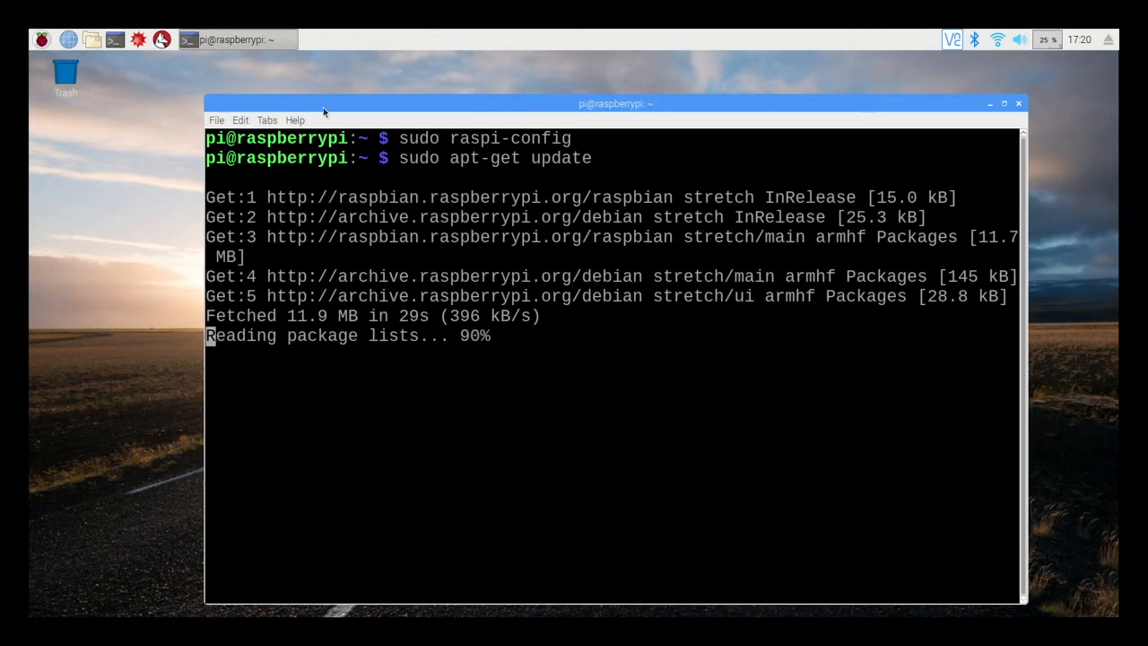
text(sudo apt-)
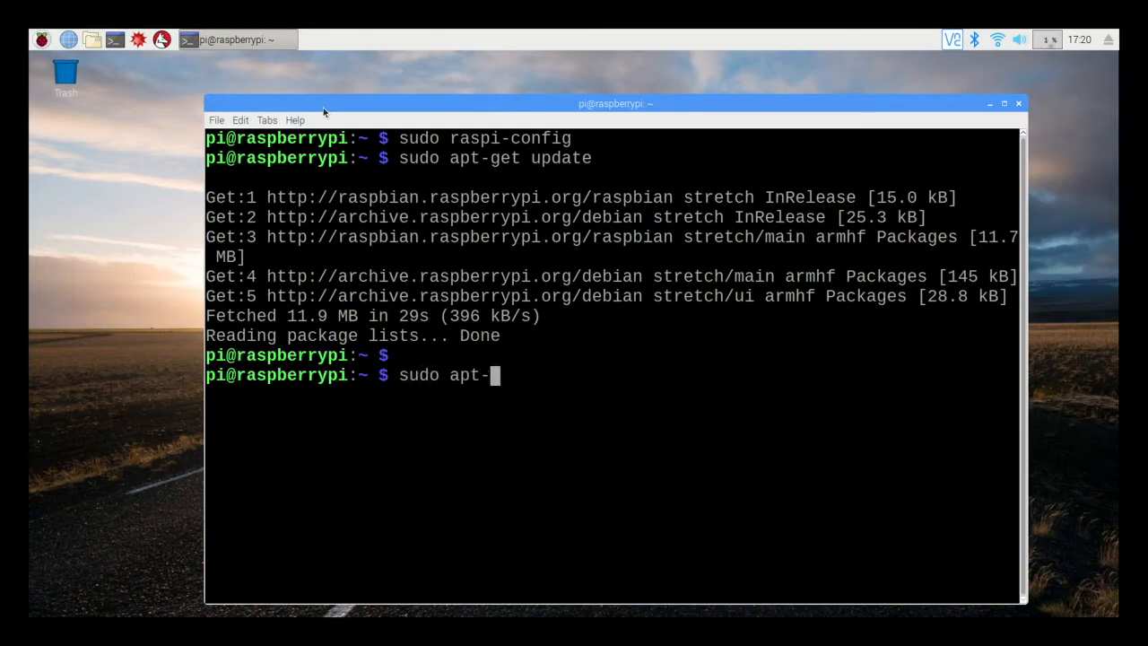
- Run sudo apt-get install with no package named, reporting 0 upgraded and 0 newly installed
text(get)
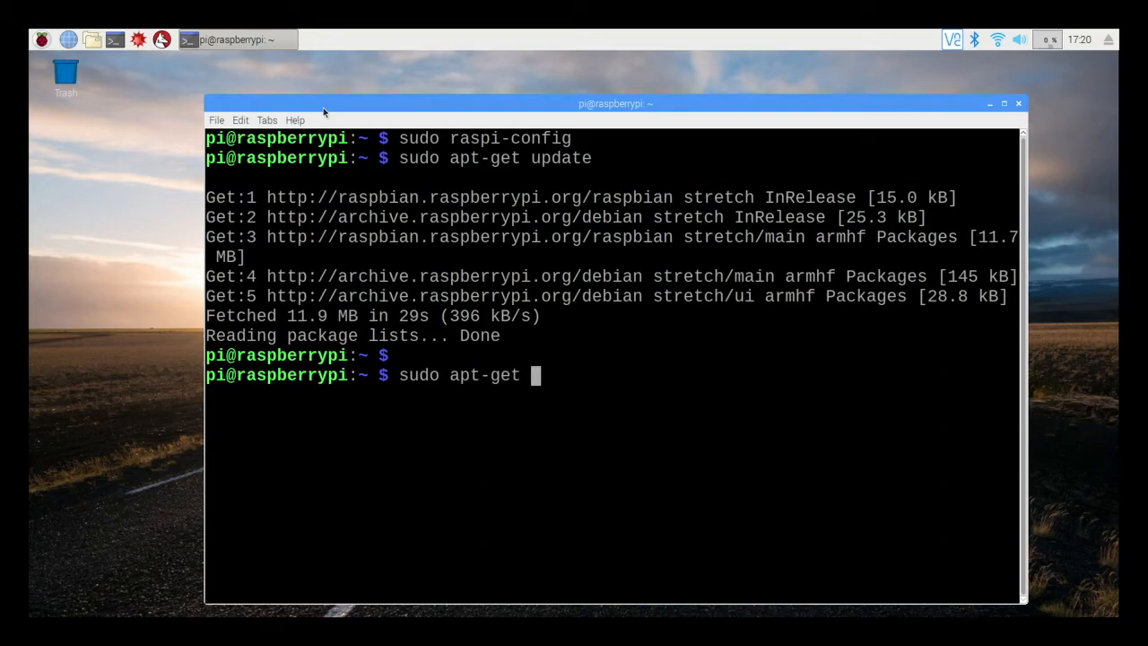
text(inst)
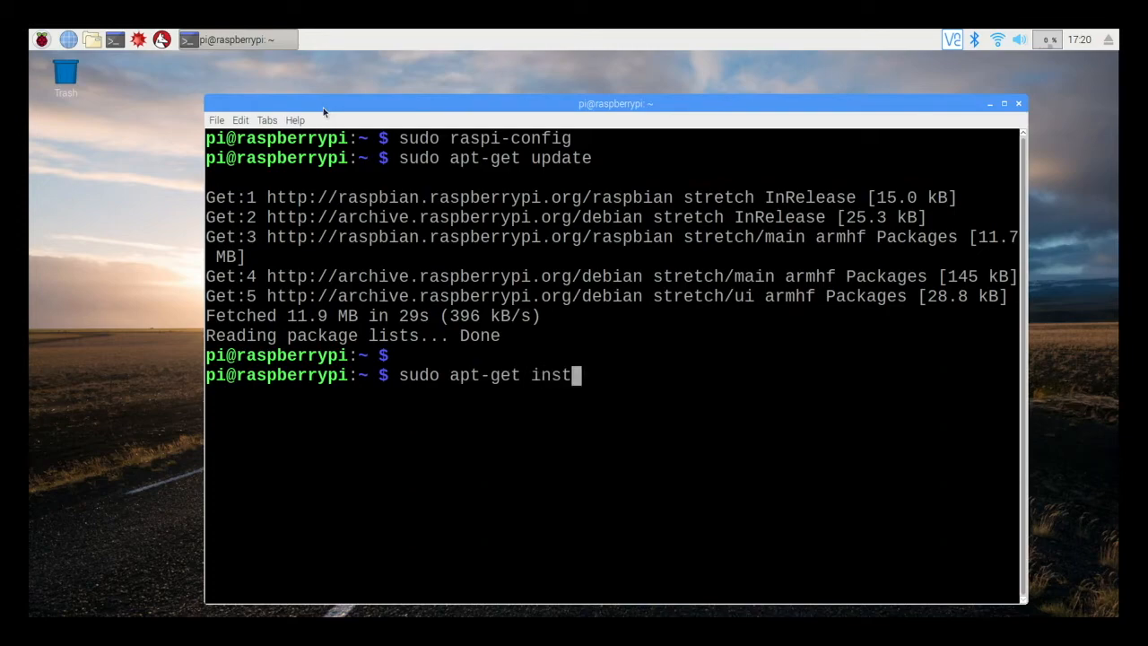
key(Return)
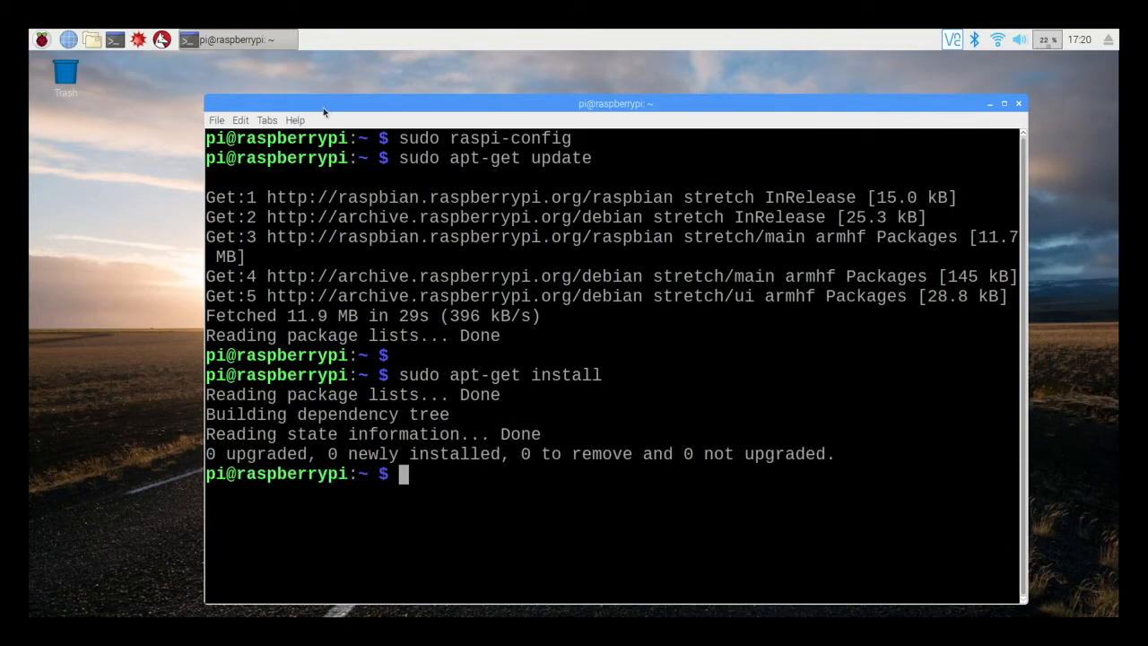
text(sudo)
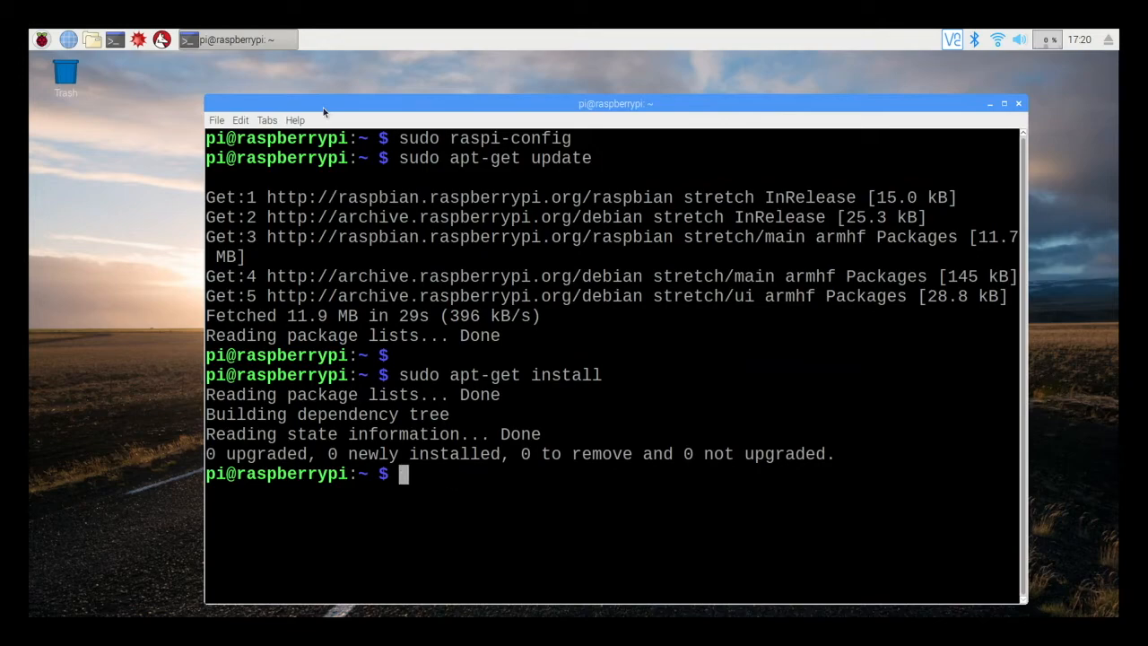
- Run sudo apt-get upgrade (nothing to upgrade), then exit to close the terminal back to the desktop
text(sudo)
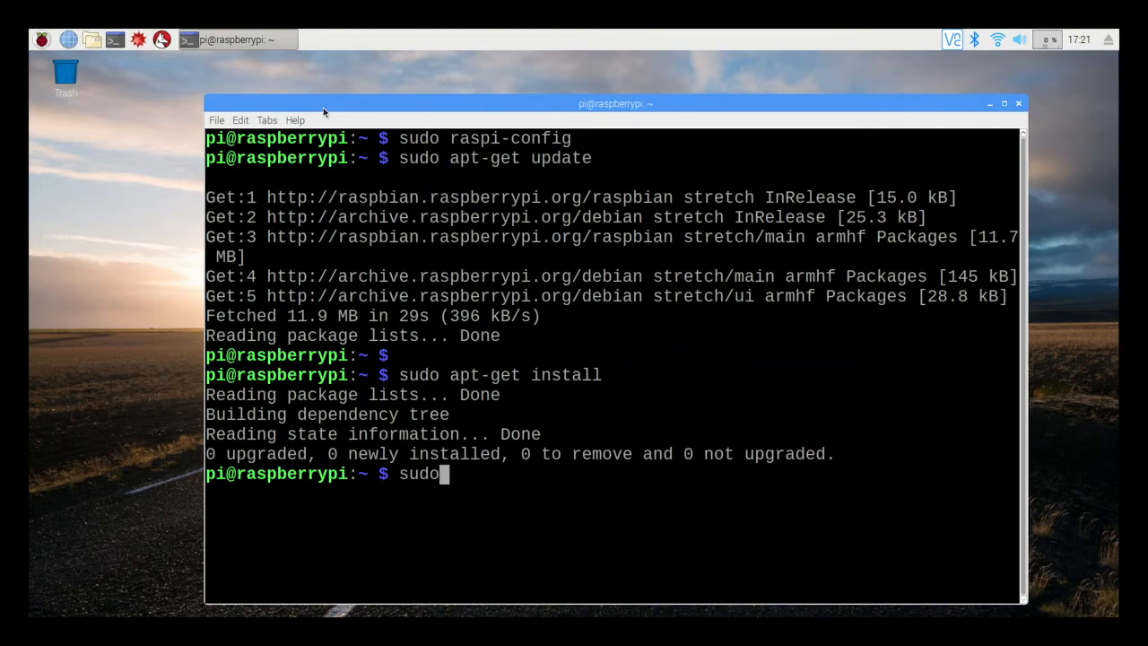
text(apt-)
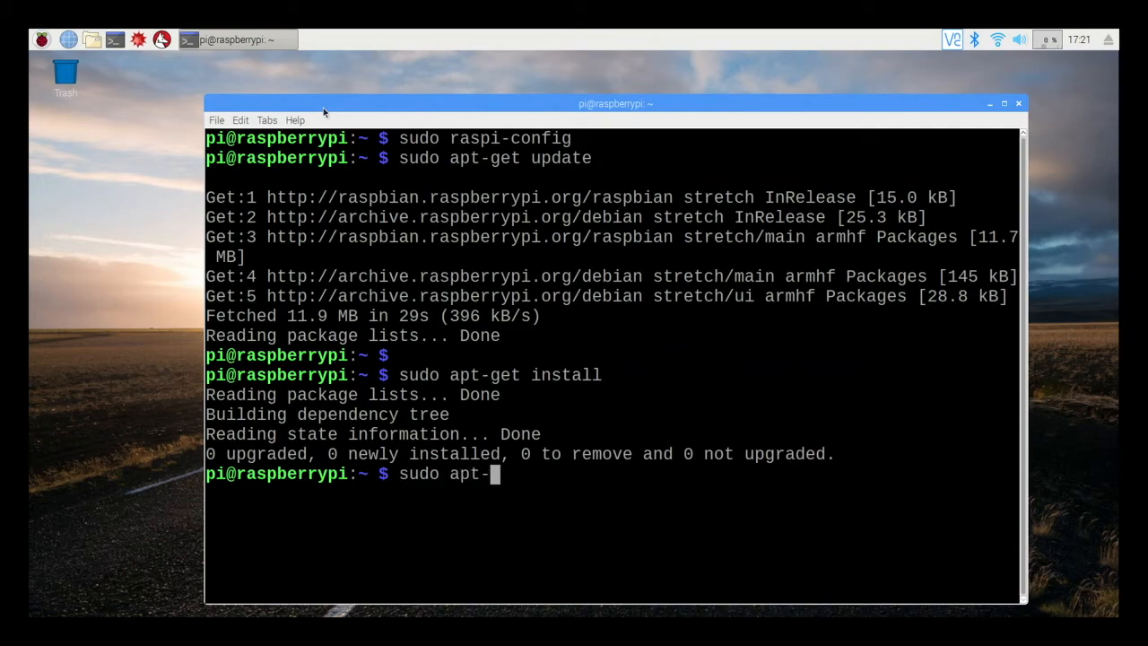
text(get u)
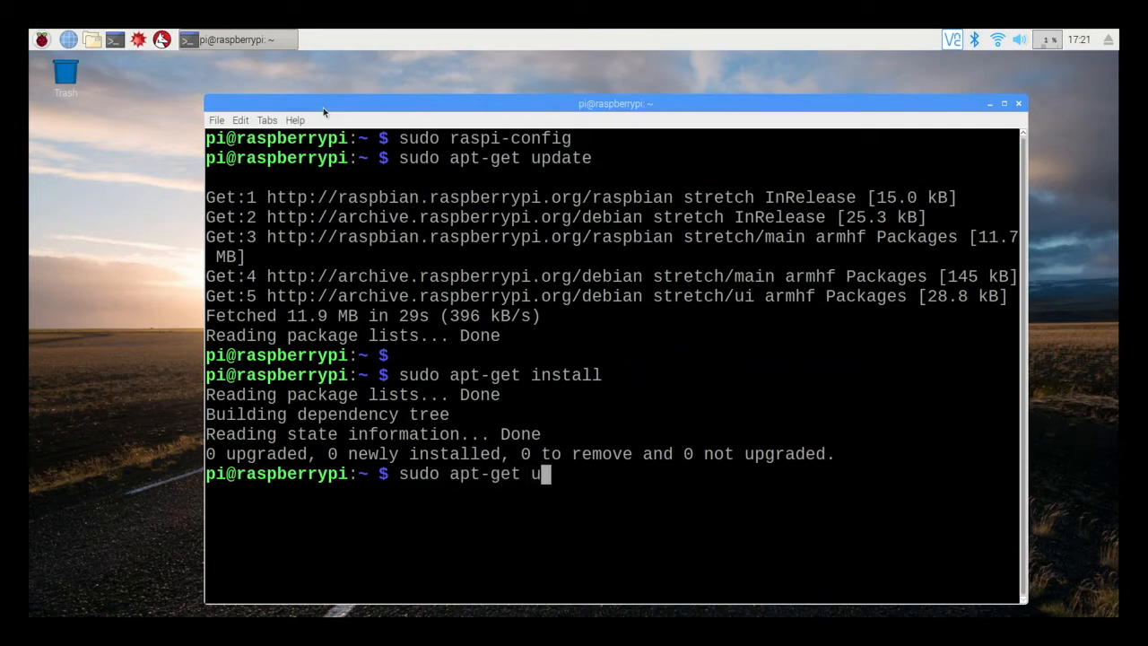
text(pgrad)
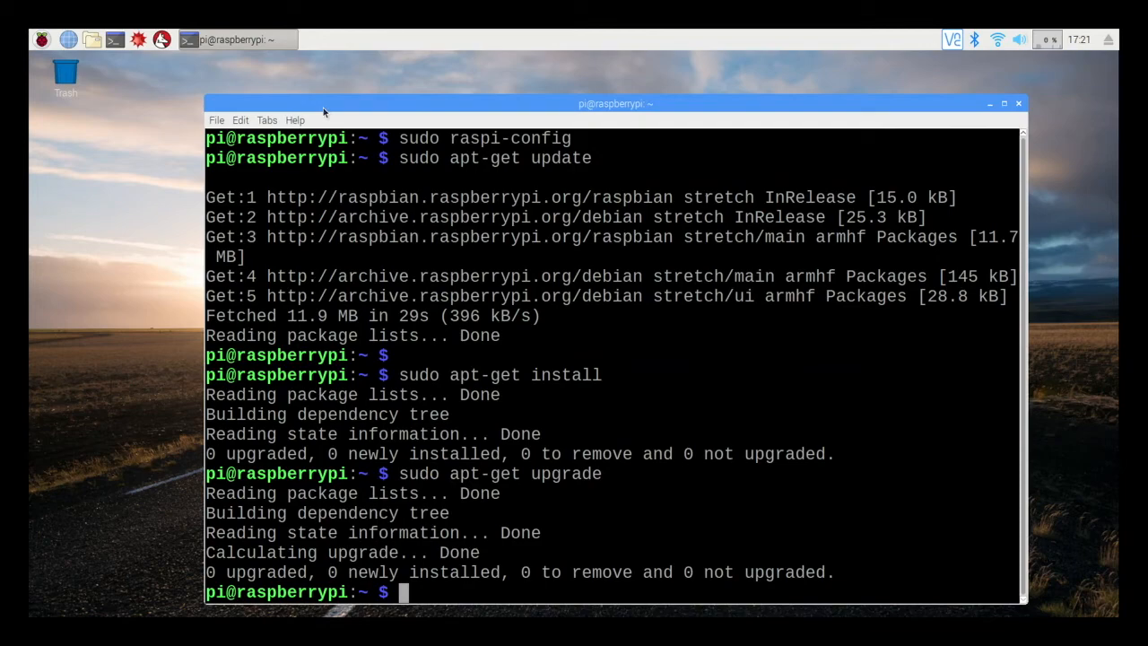
text(exi)
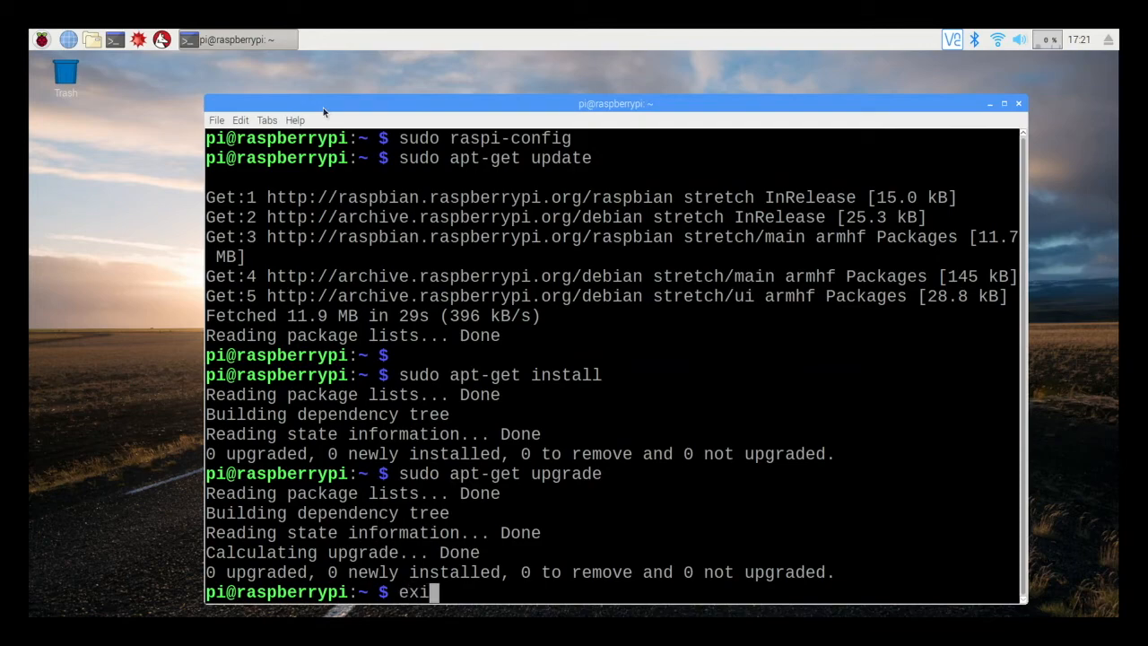
key(Return)
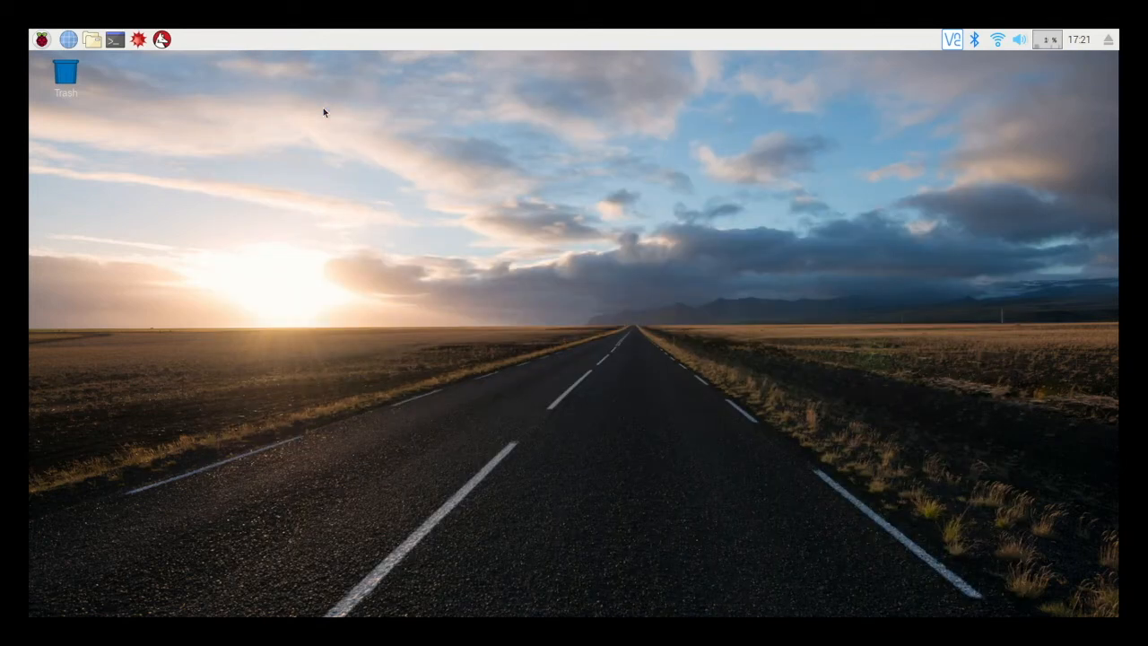